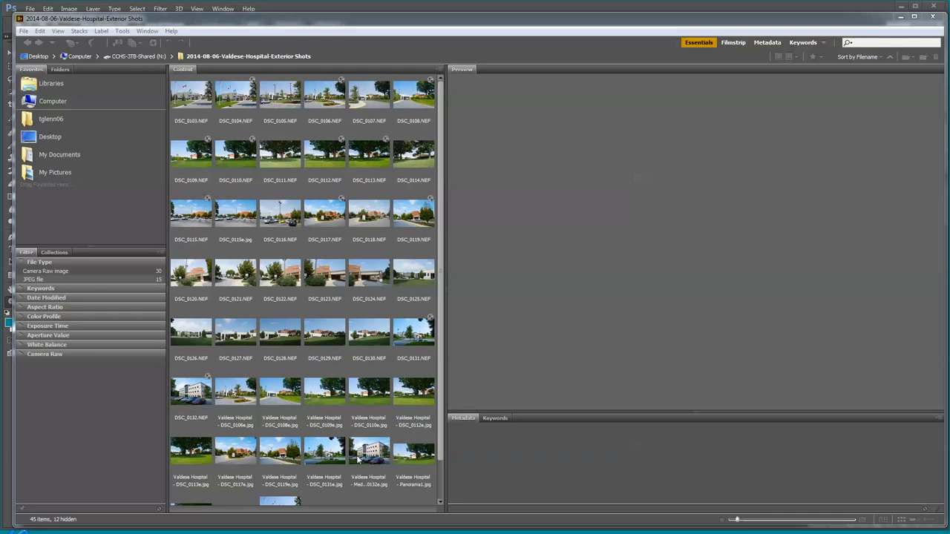
pyautogui.moveTo(394, 401)
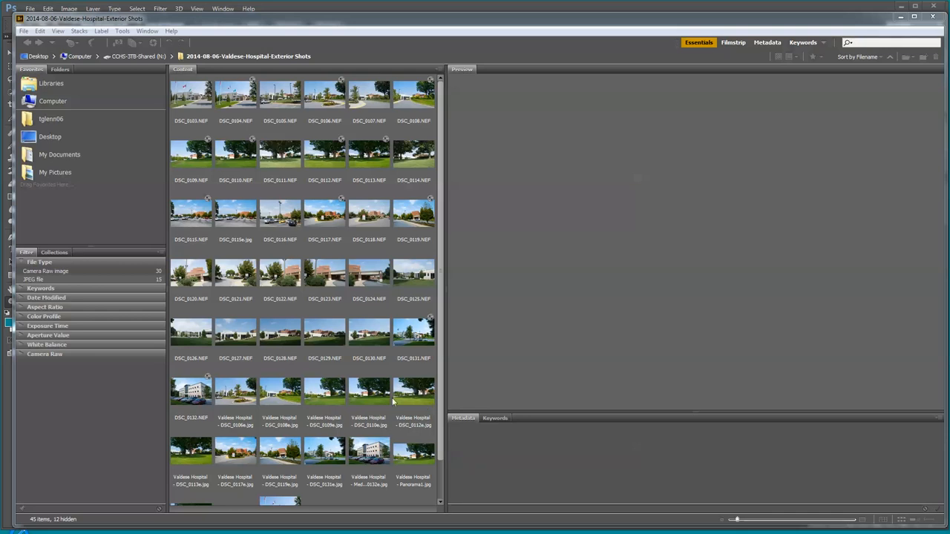
# - Preview the edited hospital JPEGs DSC_0131e, DSC_0110e, DSC_0109e, ending on DSC_0108e
pyautogui.click(369, 453)
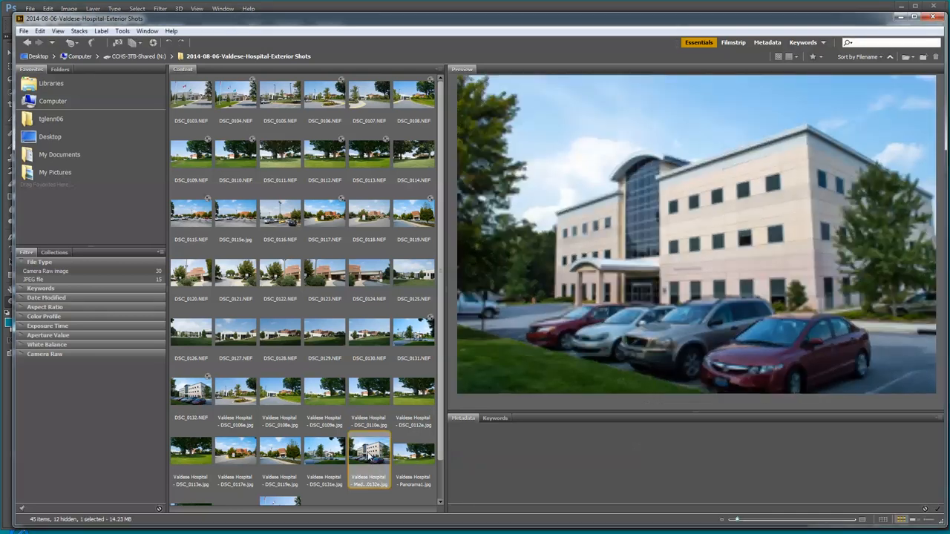
pyautogui.click(325, 451)
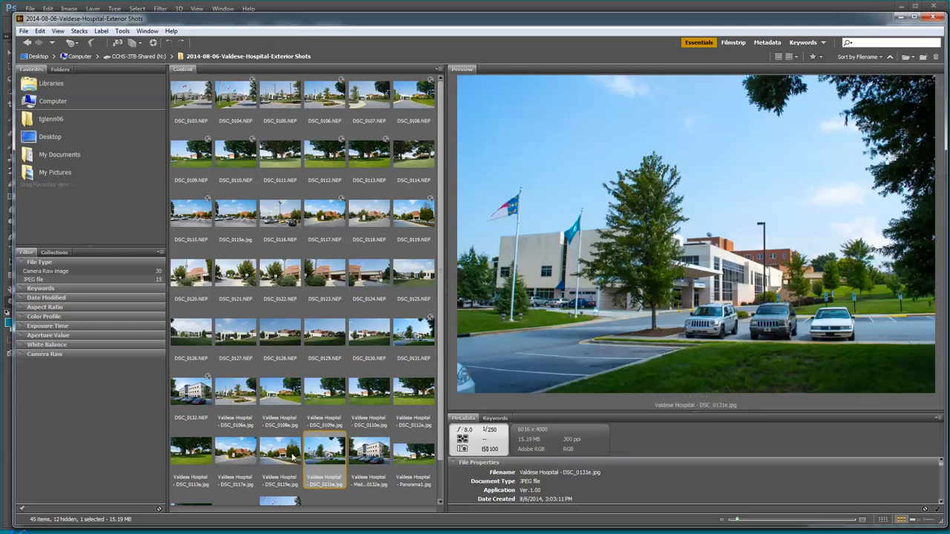
pyautogui.click(368, 389)
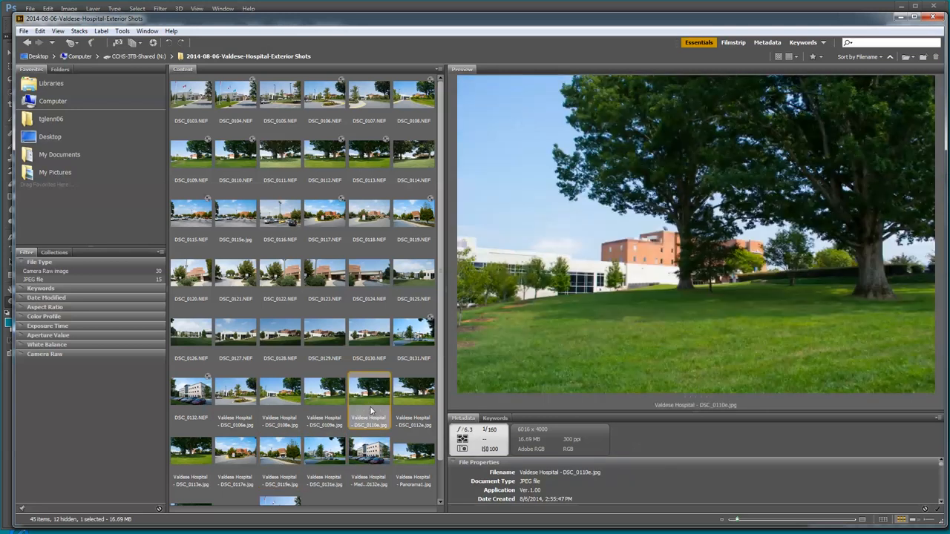
pyautogui.click(324, 390)
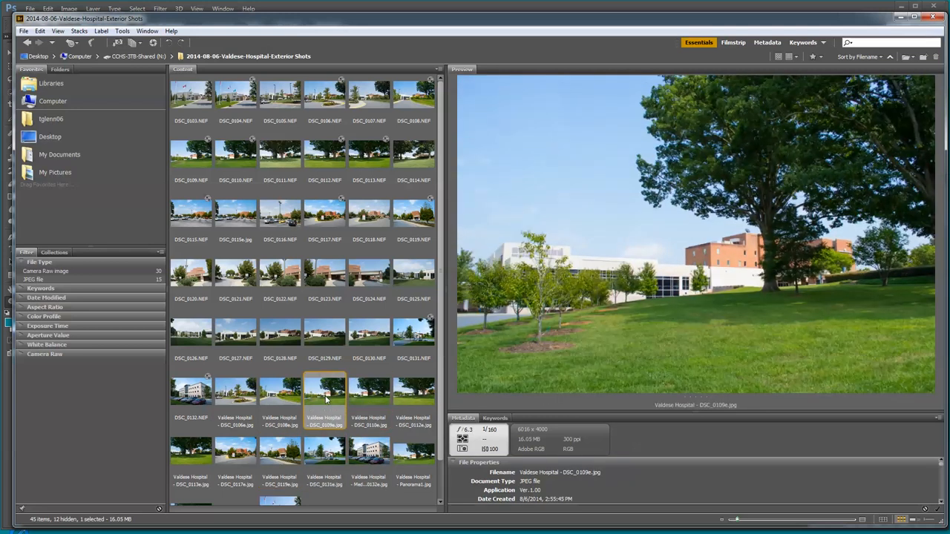
pyautogui.click(280, 392)
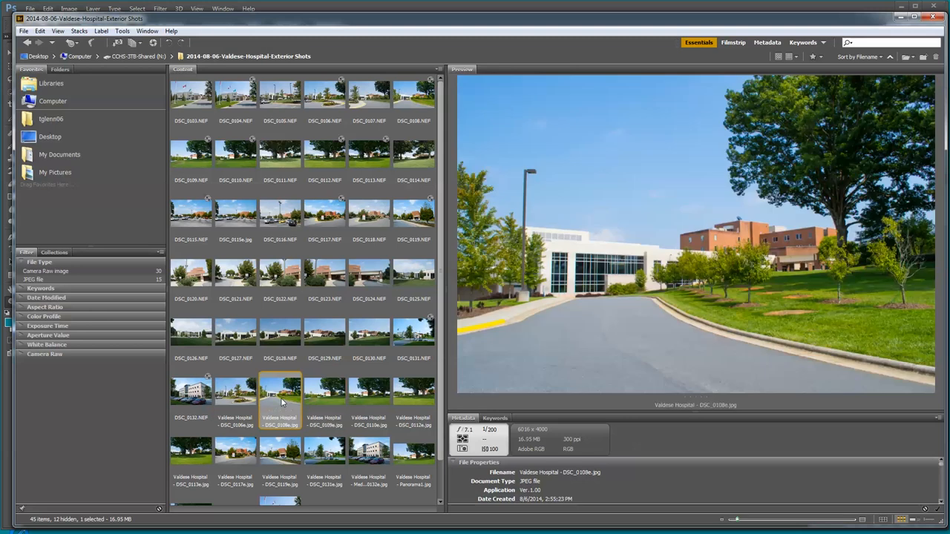
pyautogui.moveTo(193, 120)
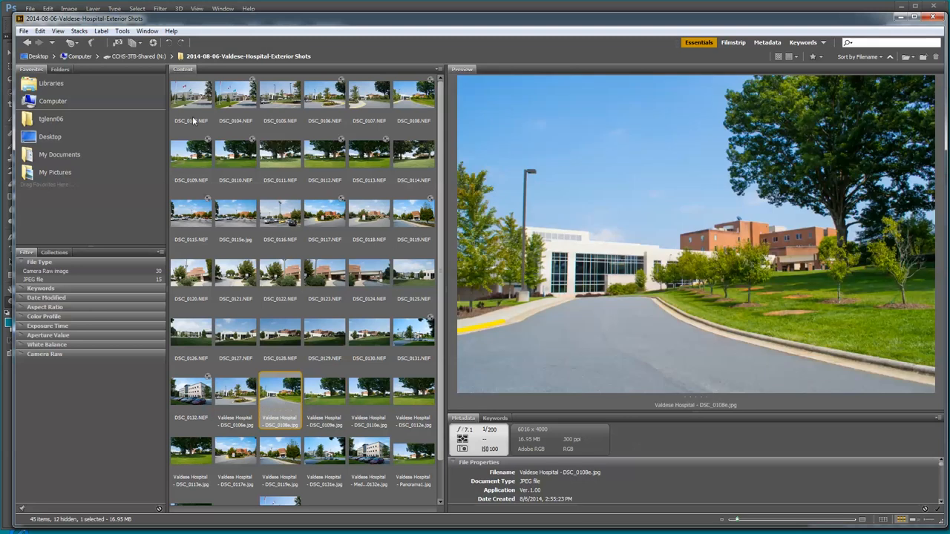
pyautogui.moveTo(213, 377)
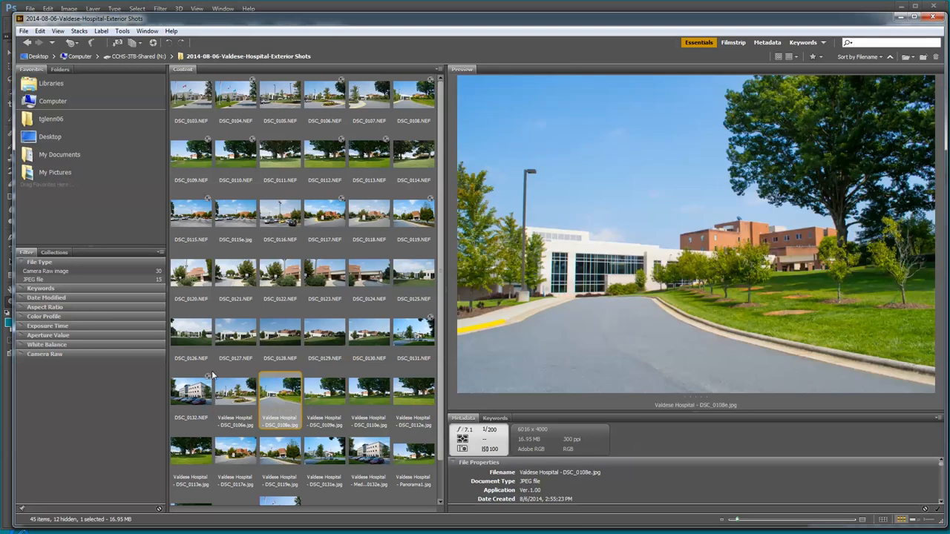
pyautogui.moveTo(429, 356)
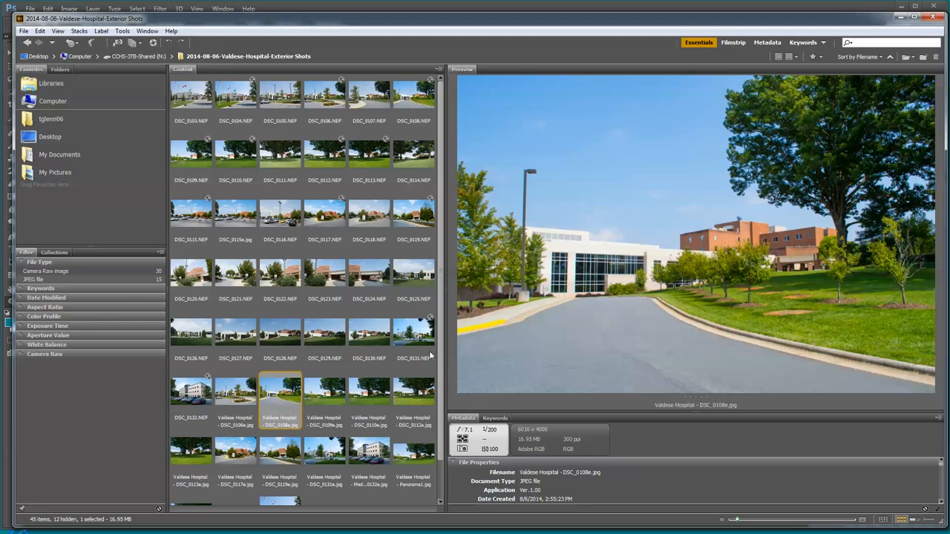
pyautogui.moveTo(374, 354)
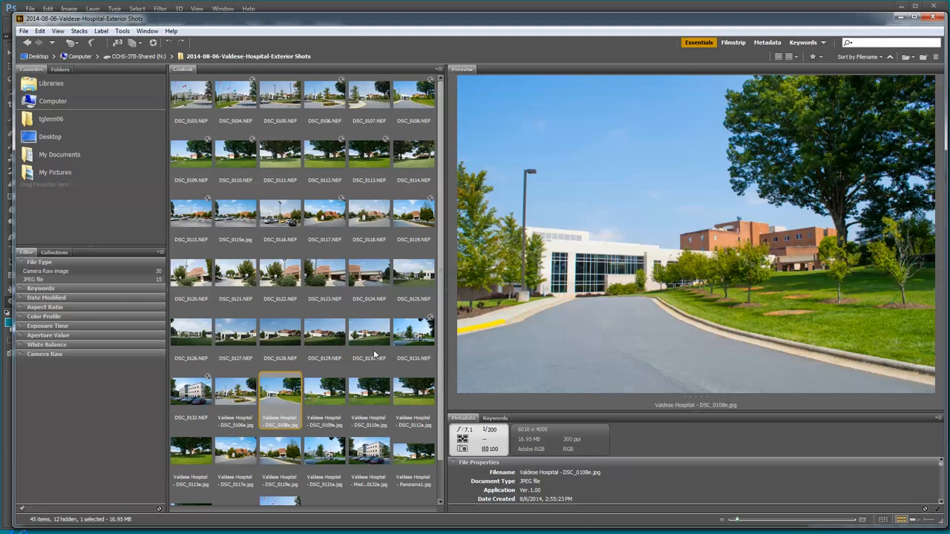
pyautogui.moveTo(342, 286)
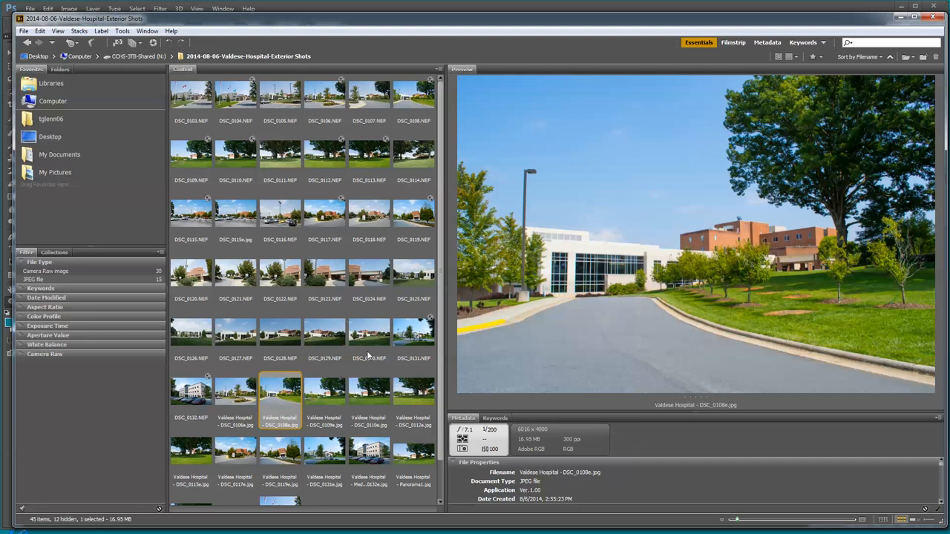
pyautogui.moveTo(421, 306)
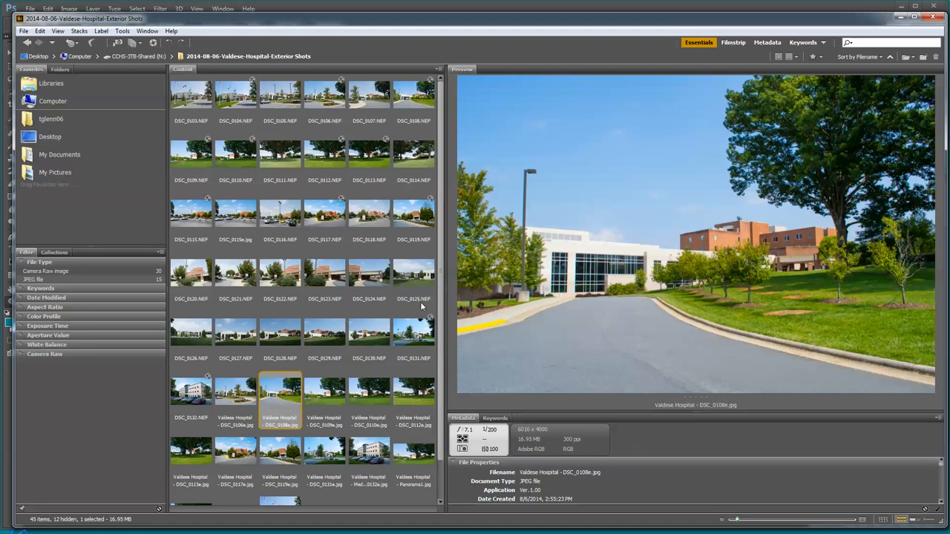
pyautogui.moveTo(450, 435)
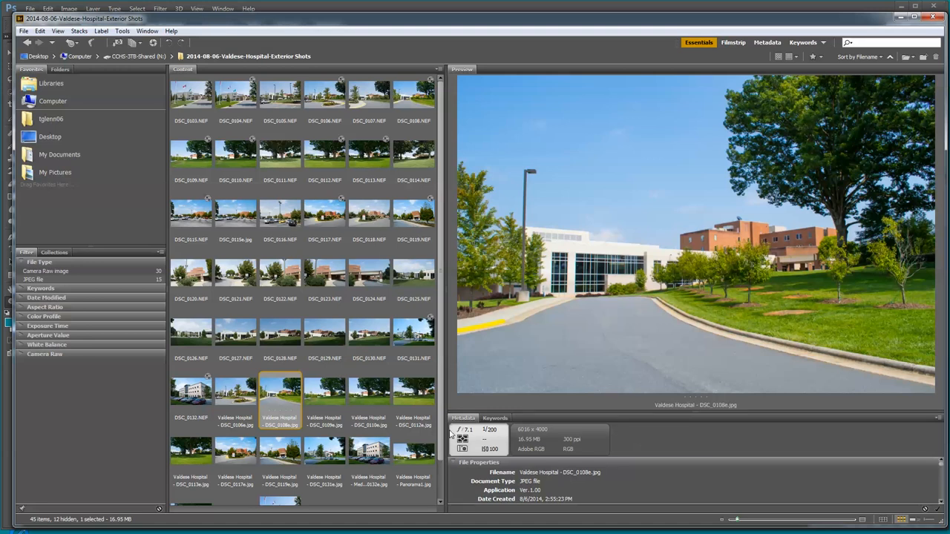
pyautogui.moveTo(386, 22)
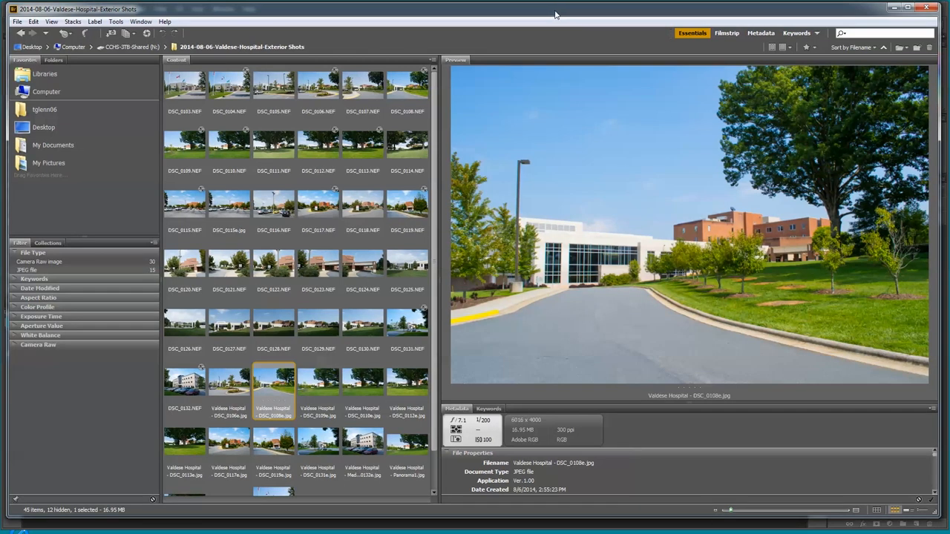
pyautogui.moveTo(552, 13)
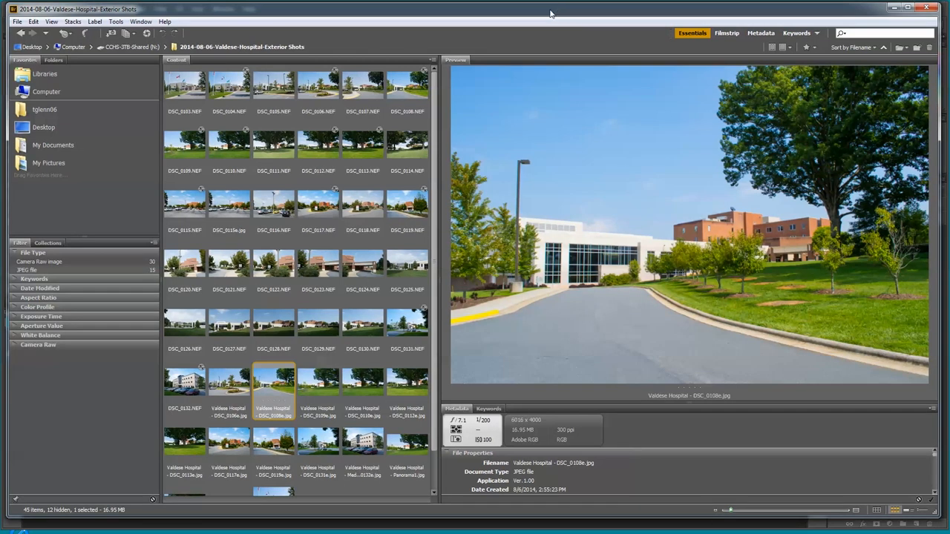
pyautogui.moveTo(593, 166)
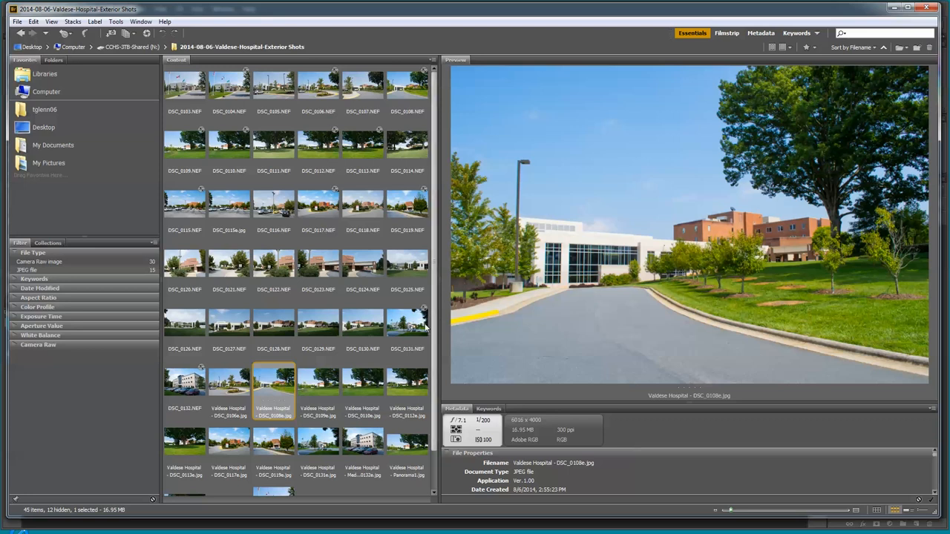
pyautogui.moveTo(456, 263)
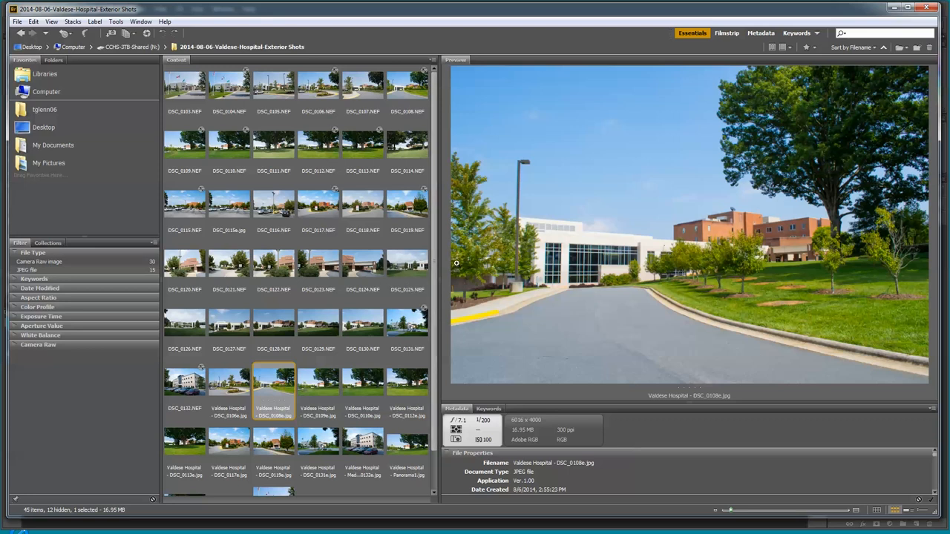
pyautogui.moveTo(224, 405)
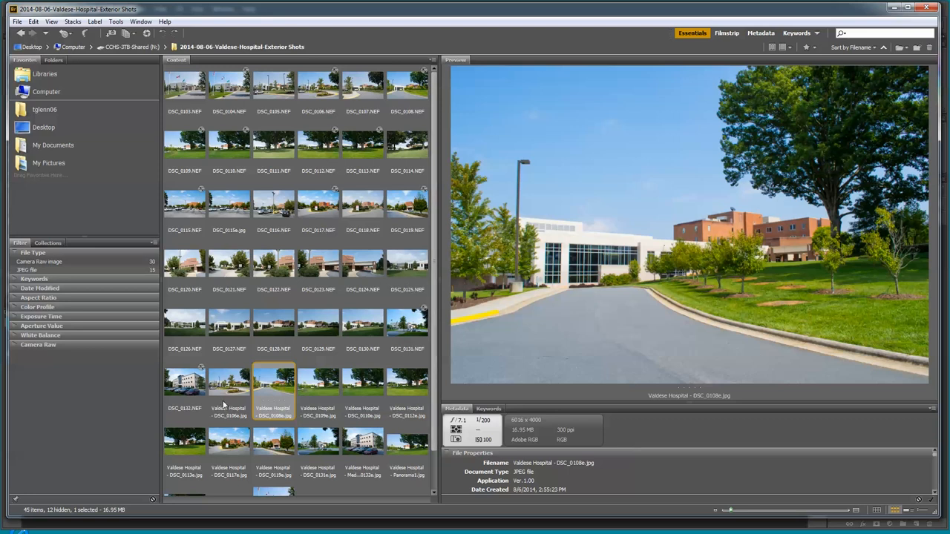
pyautogui.moveTo(190, 97)
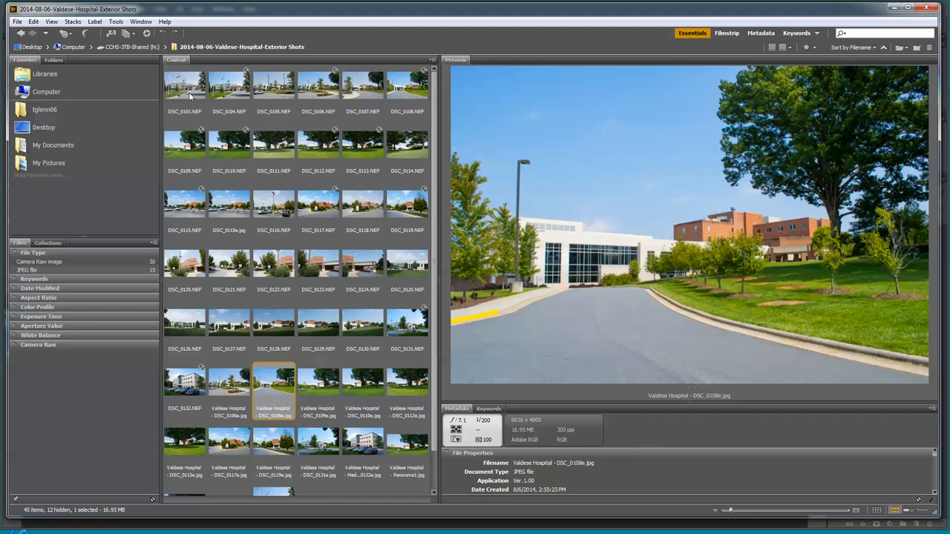
pyautogui.moveTo(382, 322)
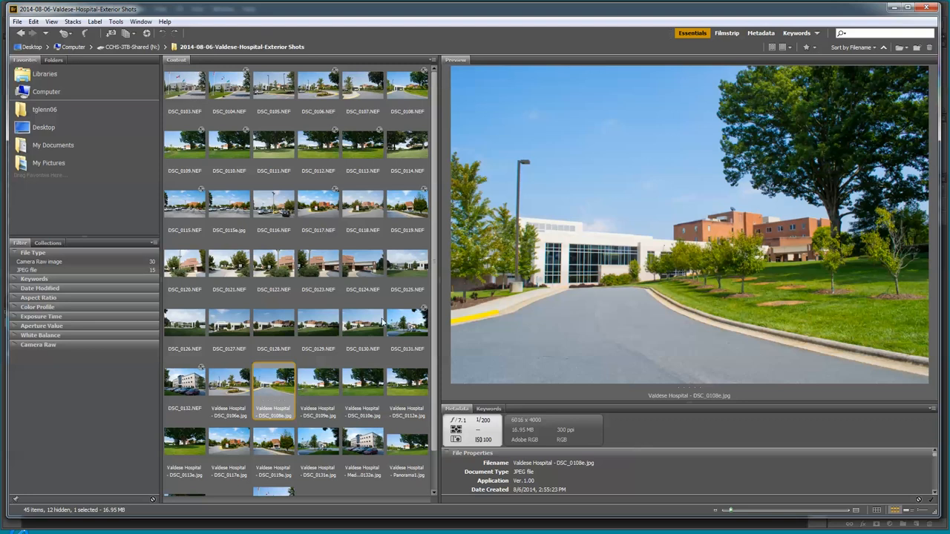
pyautogui.moveTo(188, 89)
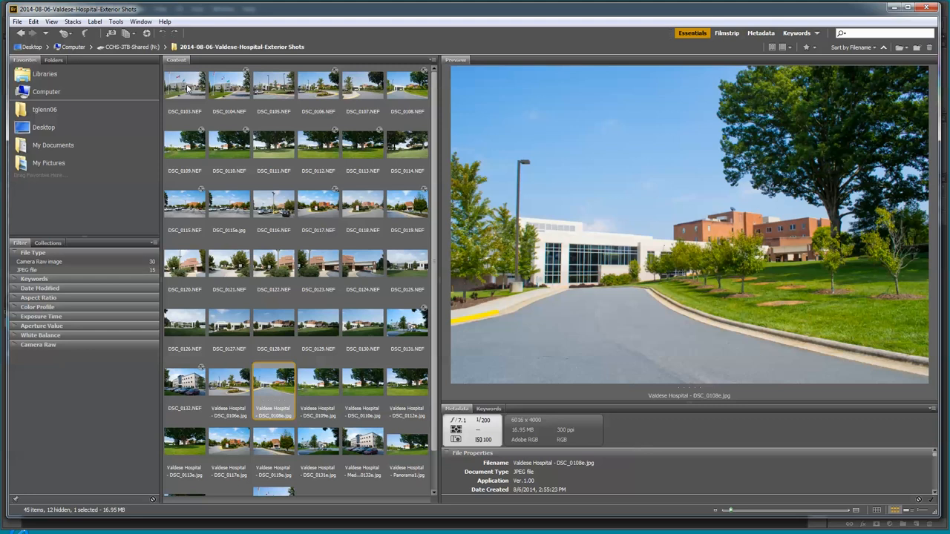
# - Select the raw photo DSC_0103.NEF to begin the 31-file selection
pyautogui.click(184, 85)
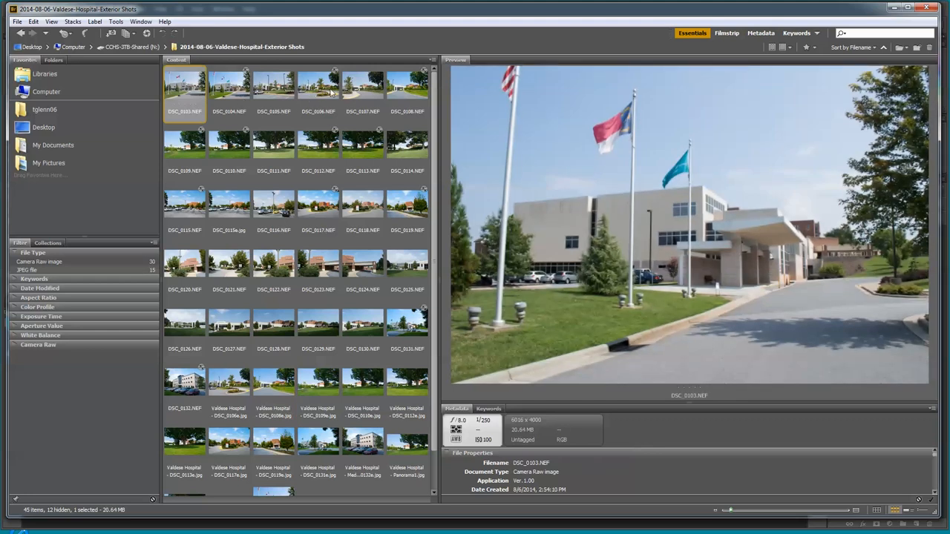
pyautogui.moveTo(343, 128)
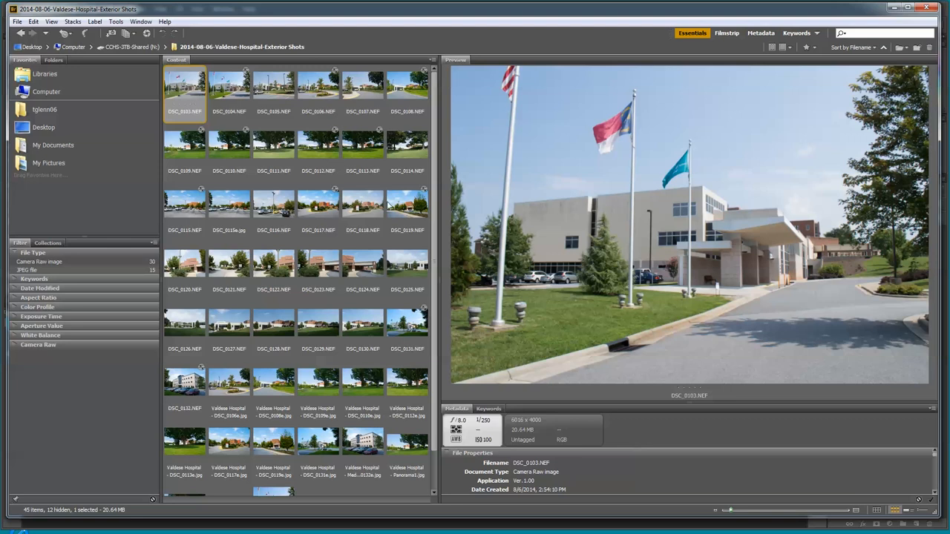
pyautogui.moveTo(360, 330)
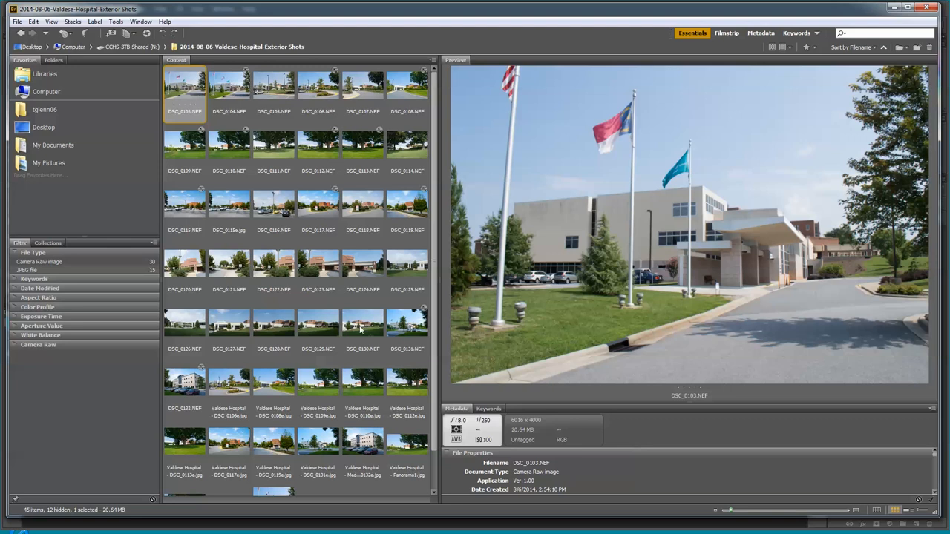
pyautogui.moveTo(248, 367)
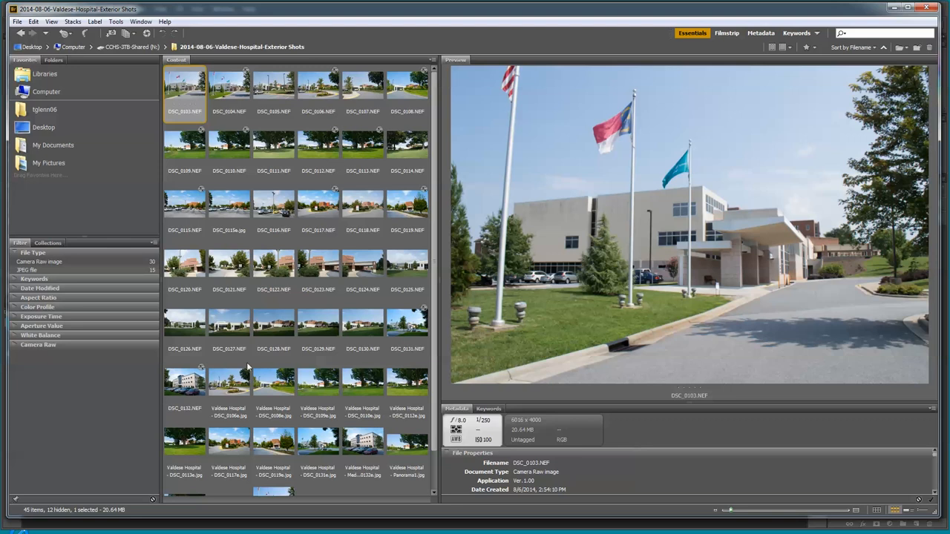
pyautogui.moveTo(187, 416)
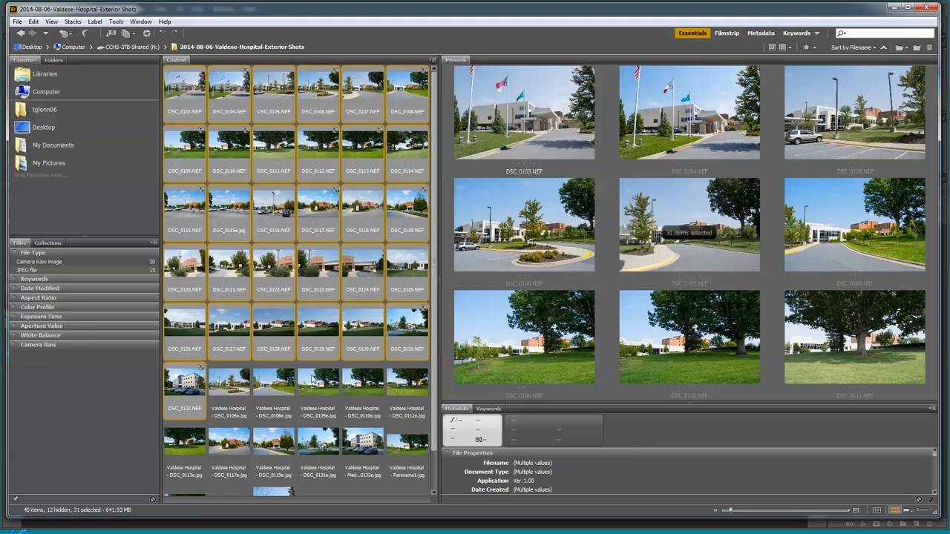
pyautogui.moveTo(298, 395)
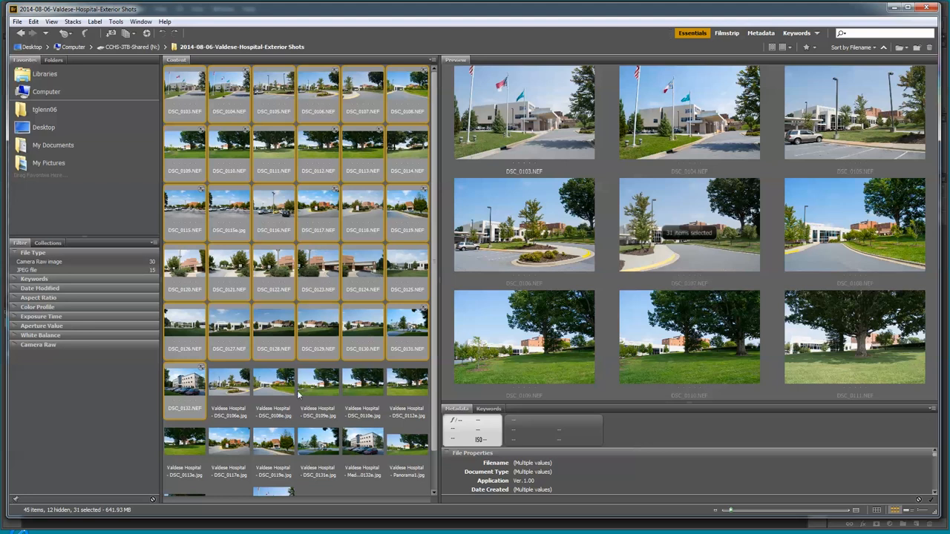
pyautogui.moveTo(331, 466)
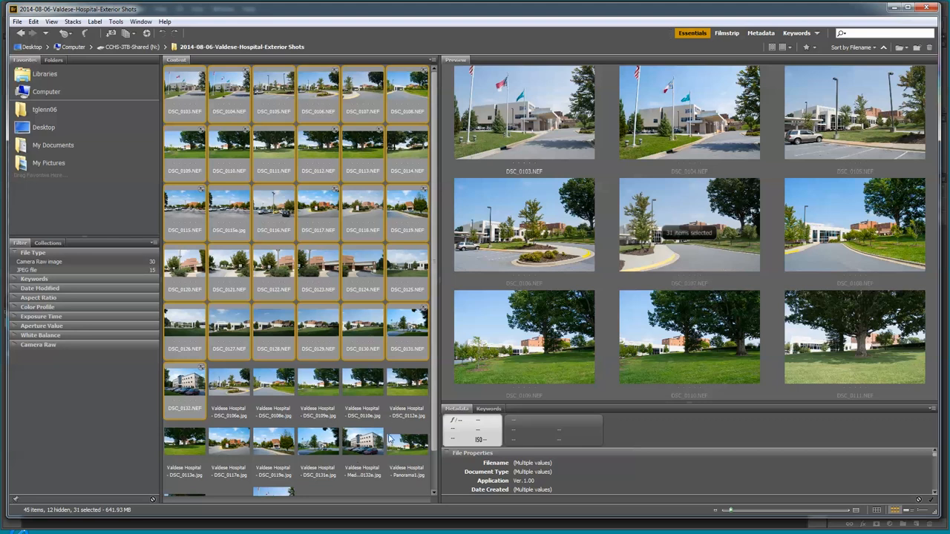
pyautogui.moveTo(307, 108)
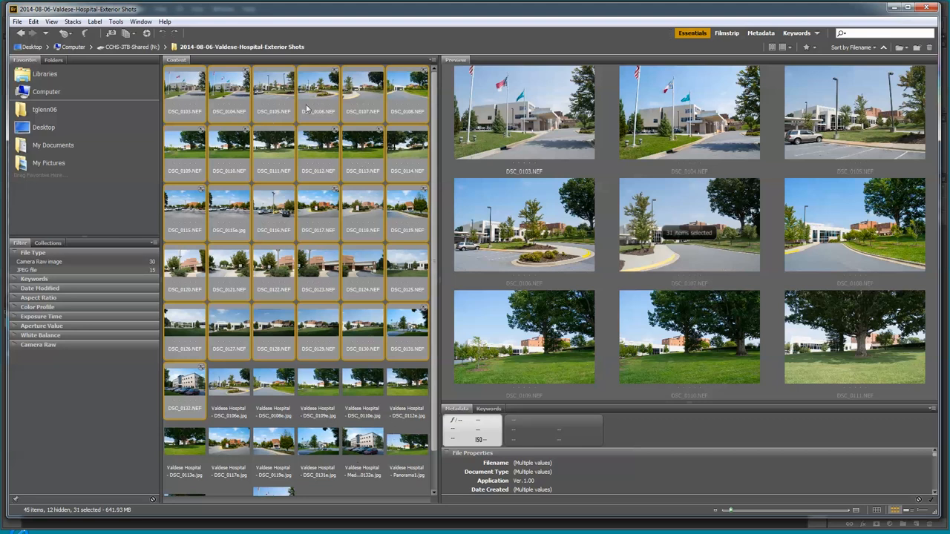
# - Launch Photoshop's Contact Sheet II from Bridge's Tools > Photoshop menu
pyautogui.click(116, 21)
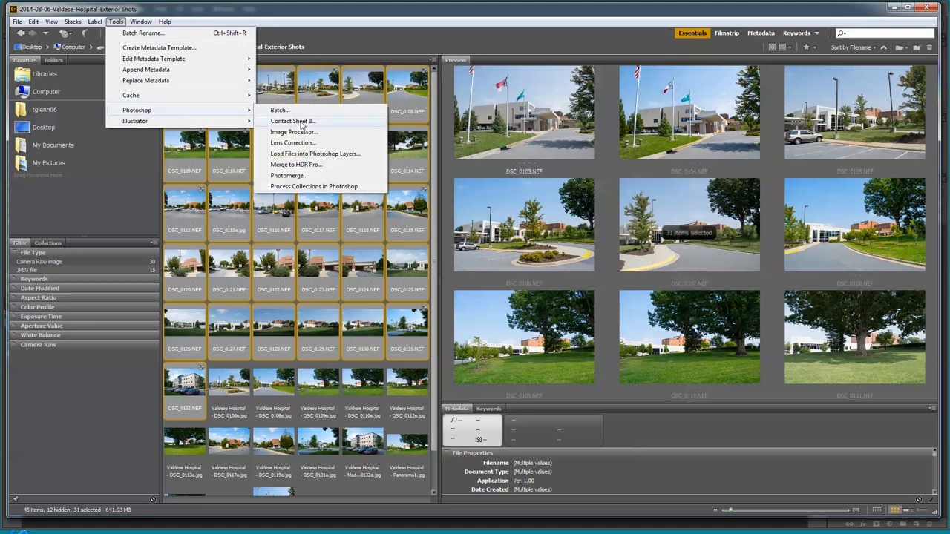
pyautogui.click(292, 121)
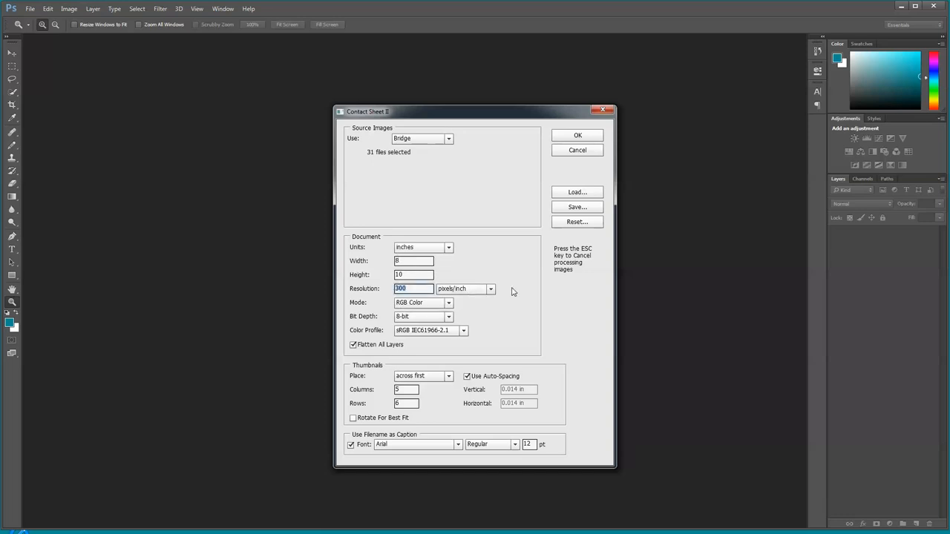
# - Change the contact sheet resolution from 300 to 400 pixels/inch and confirm
pyautogui.write('400')
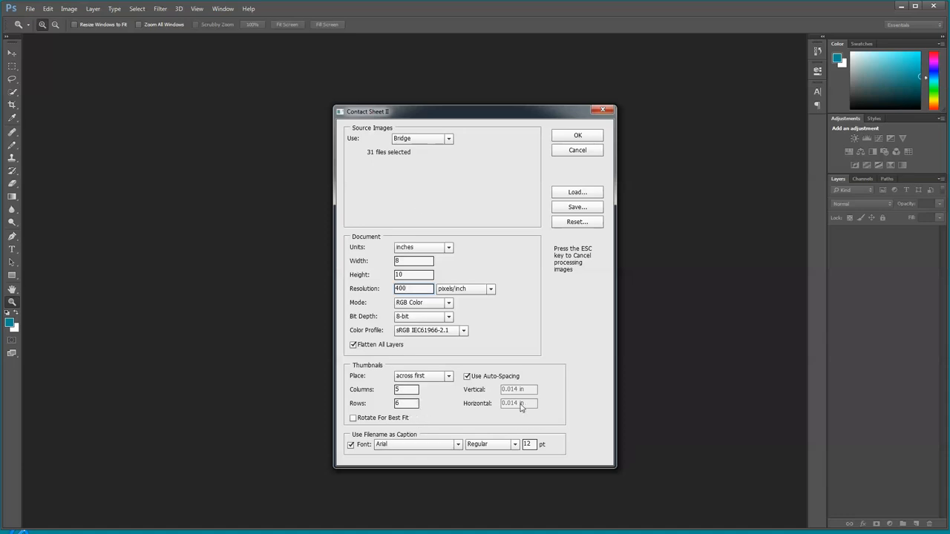
pyautogui.moveTo(434, 411)
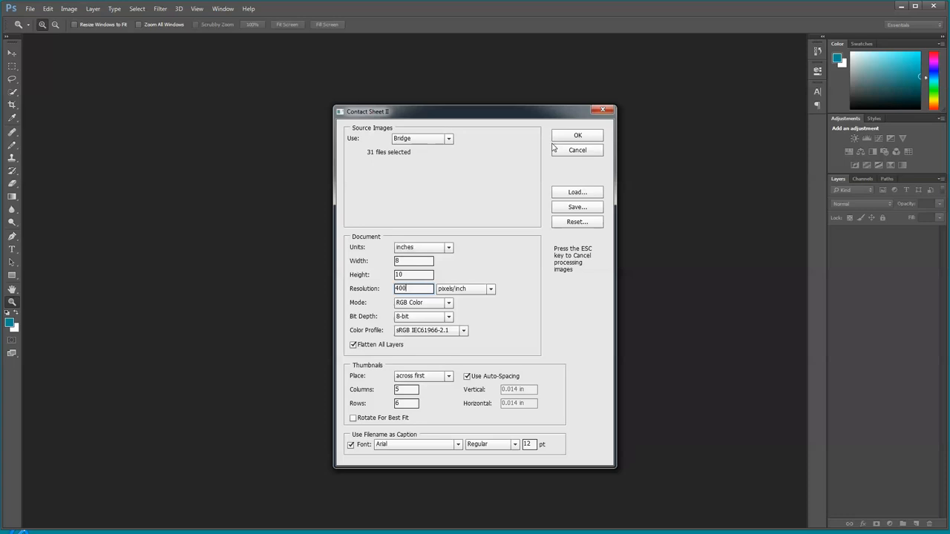
pyautogui.click(577, 135)
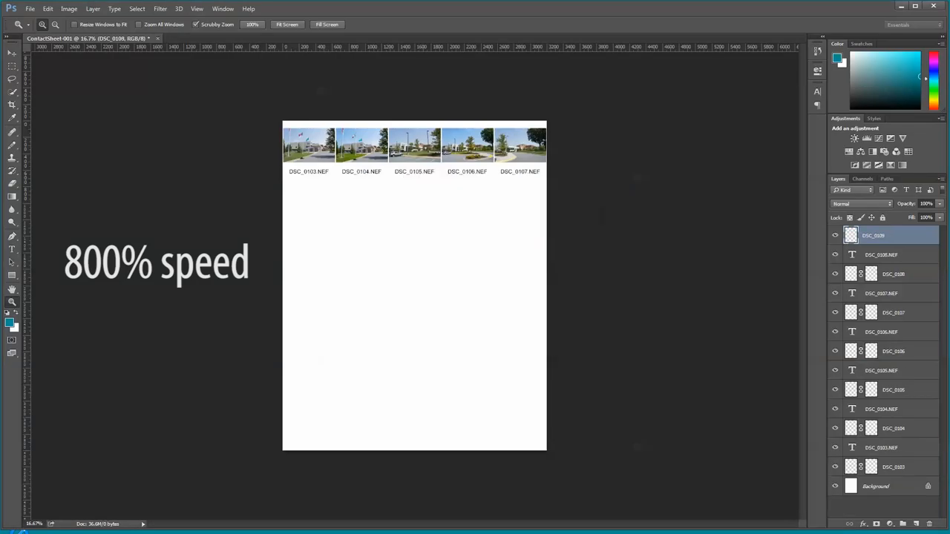
# - Scroll while ContactSheet-001 and ContactSheet-002 (holding DSC_0132) are generated
pyautogui.scroll(-3)
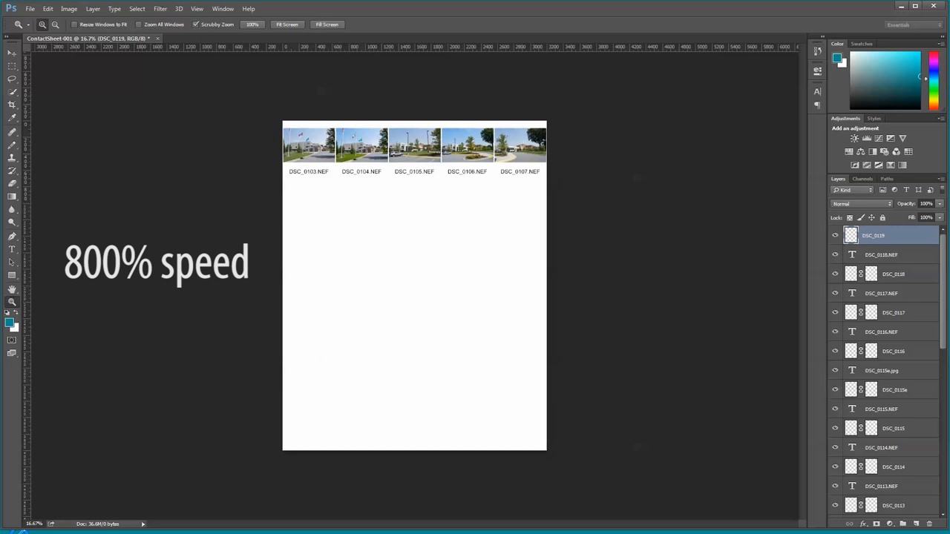
pyautogui.scroll(-3)
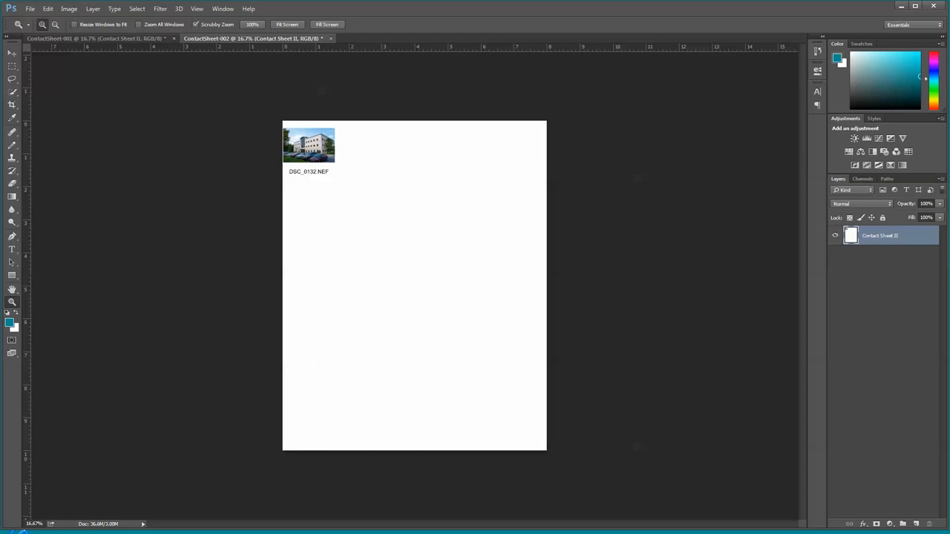
pyautogui.moveTo(508, 163)
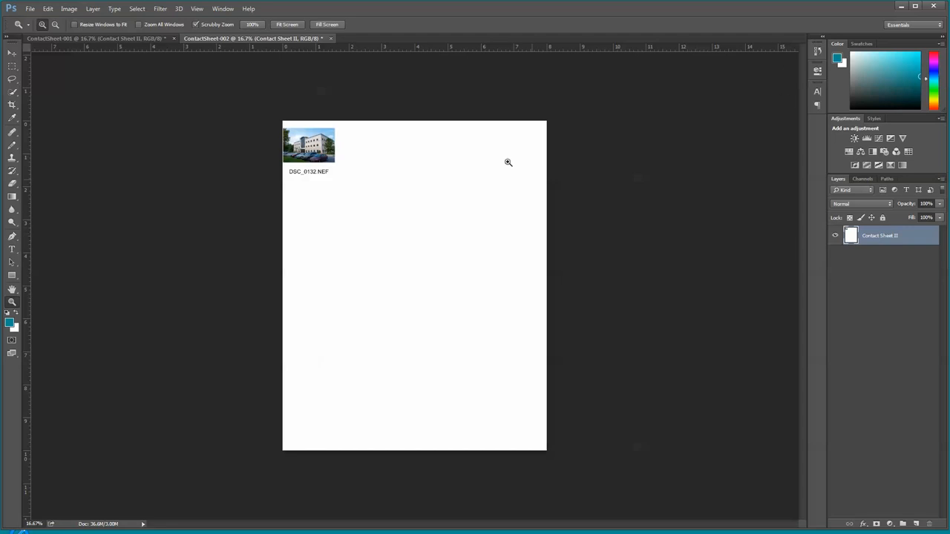
pyautogui.click(97, 38)
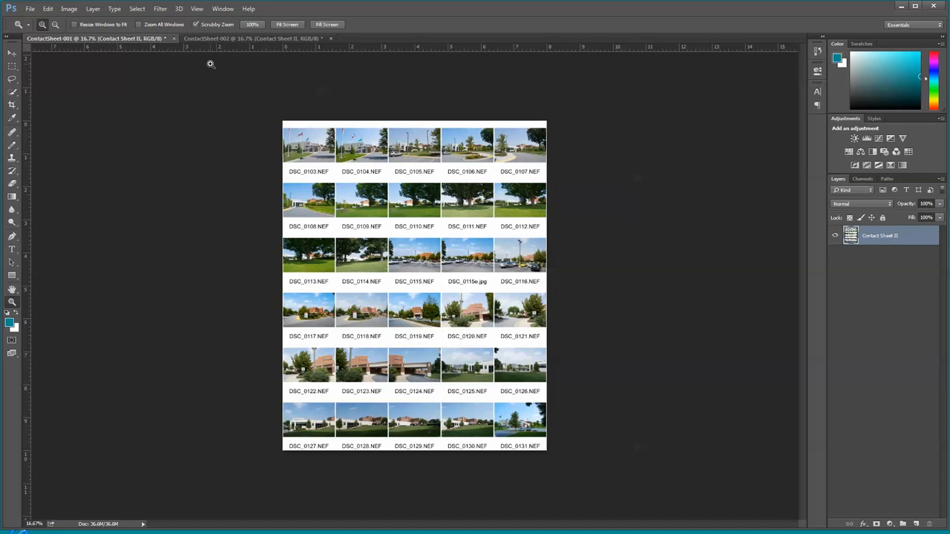
pyautogui.moveTo(494, 267)
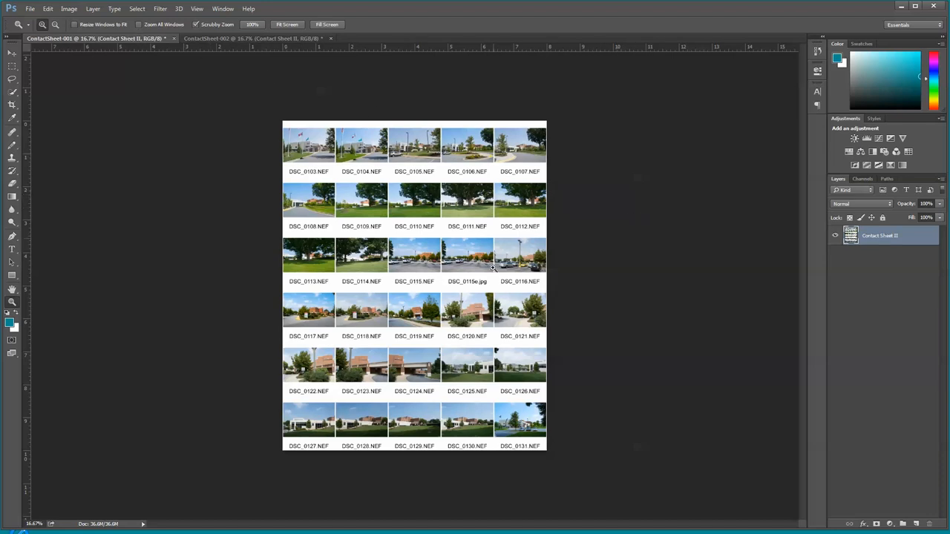
pyautogui.moveTo(122, 50)
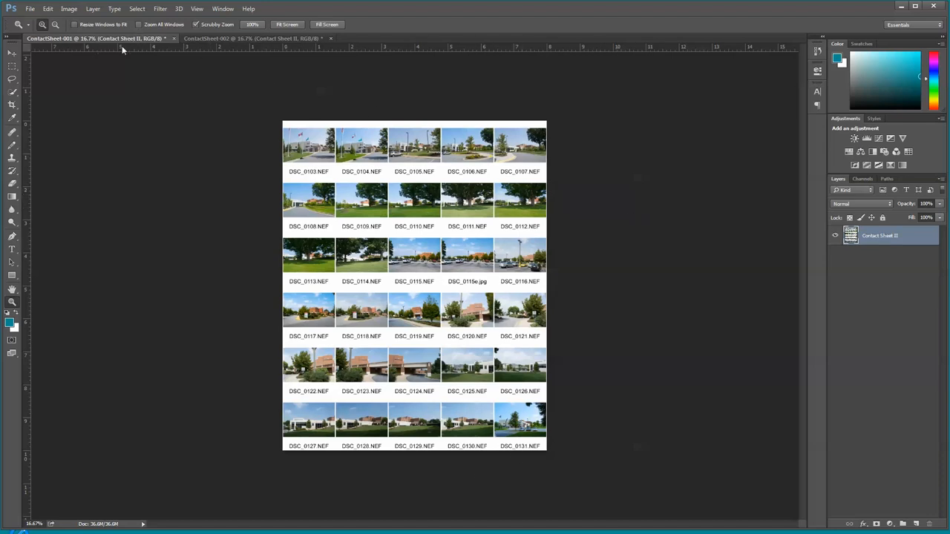
pyautogui.click(253, 38)
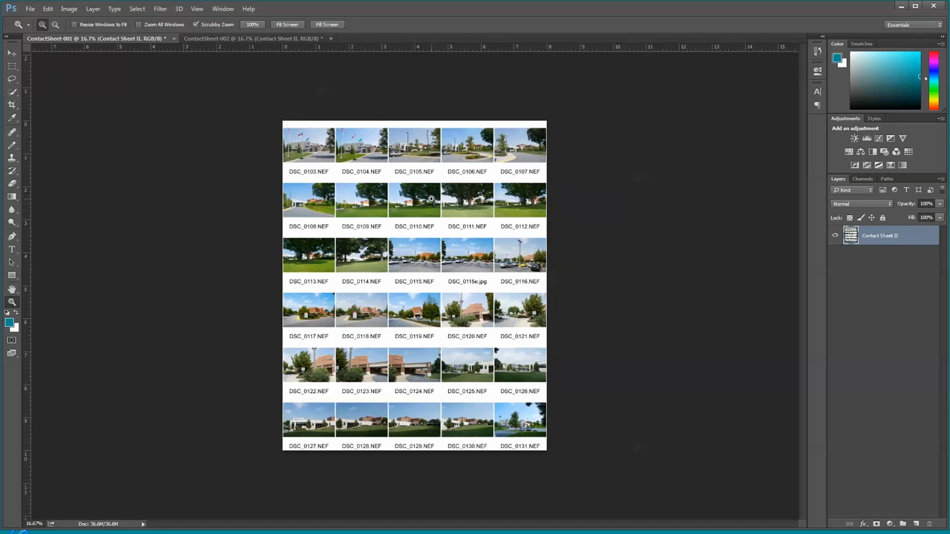
pyautogui.moveTo(159, 188)
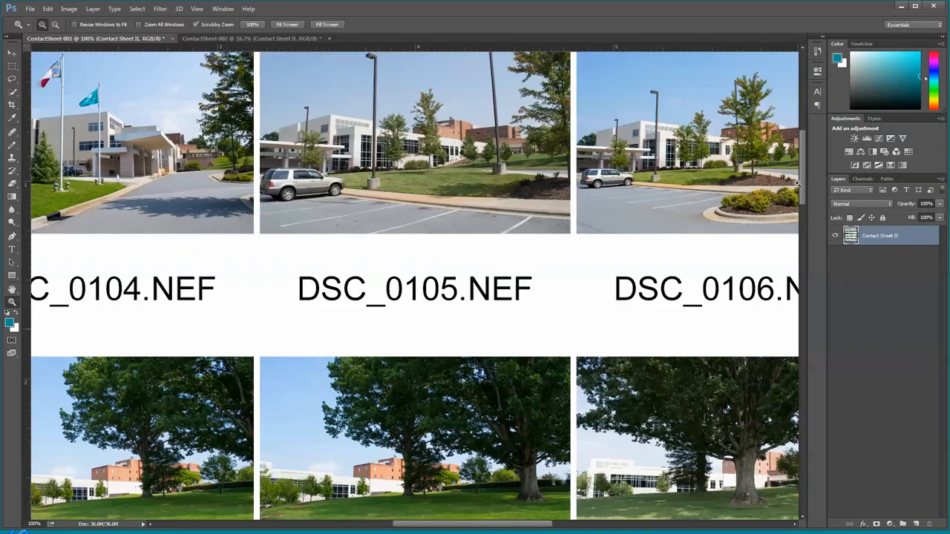
pyautogui.scroll(-3)
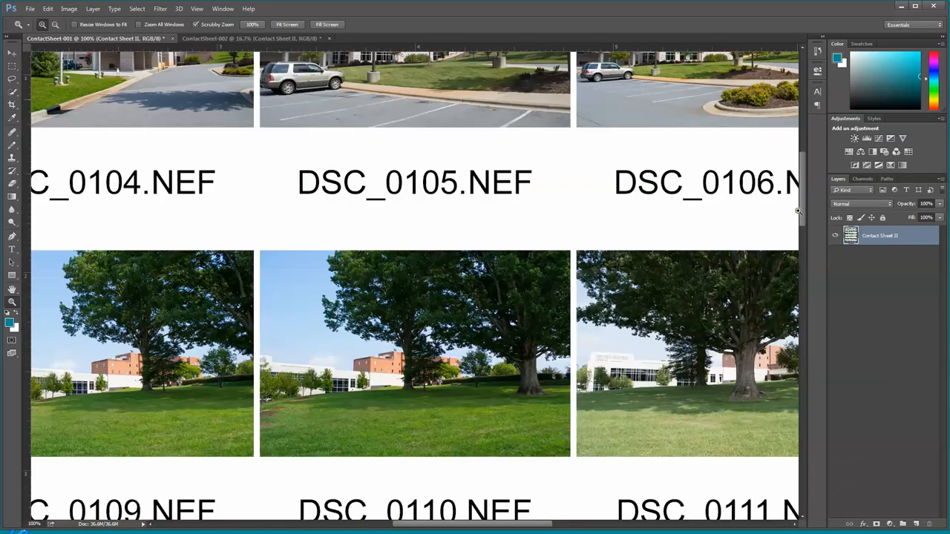
pyautogui.scroll(-3)
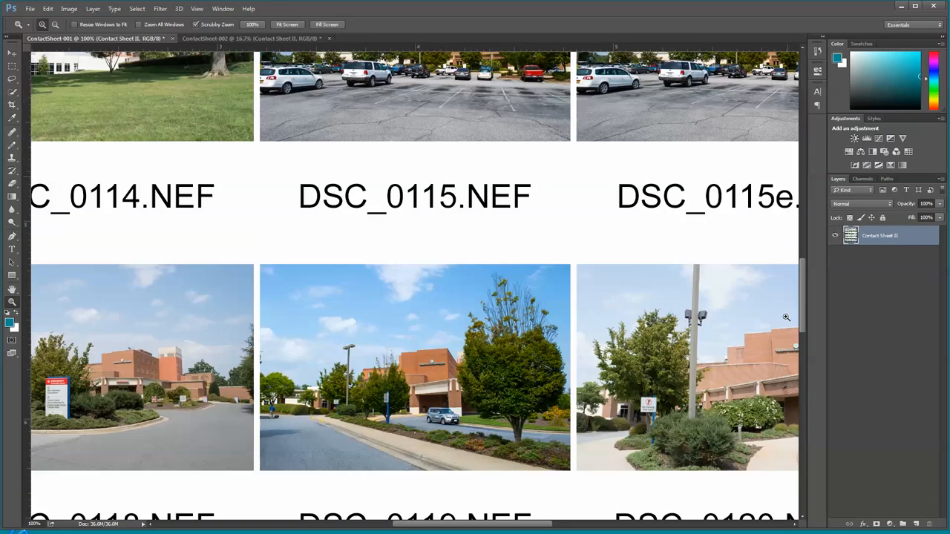
pyautogui.scroll(-3)
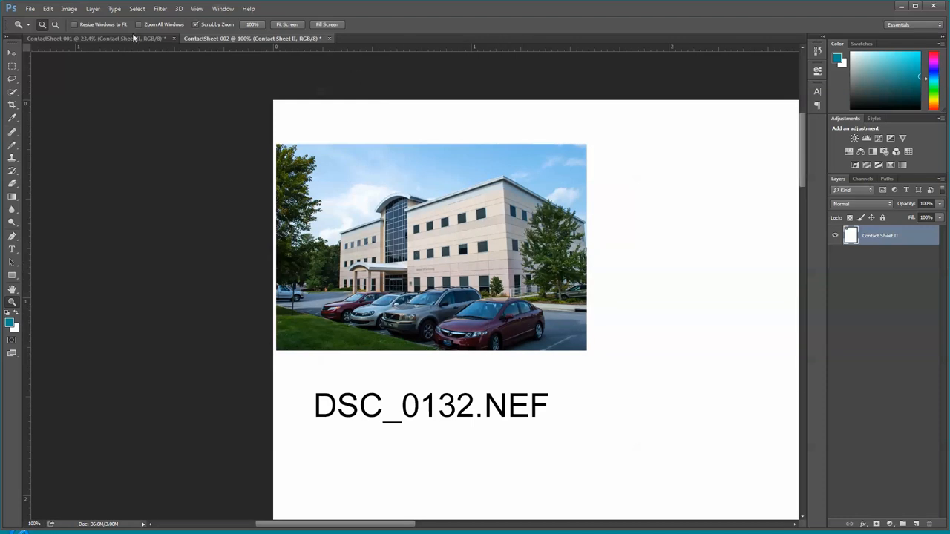
# - Open Save for Web for the first contact sheet
pyautogui.click(97, 37)
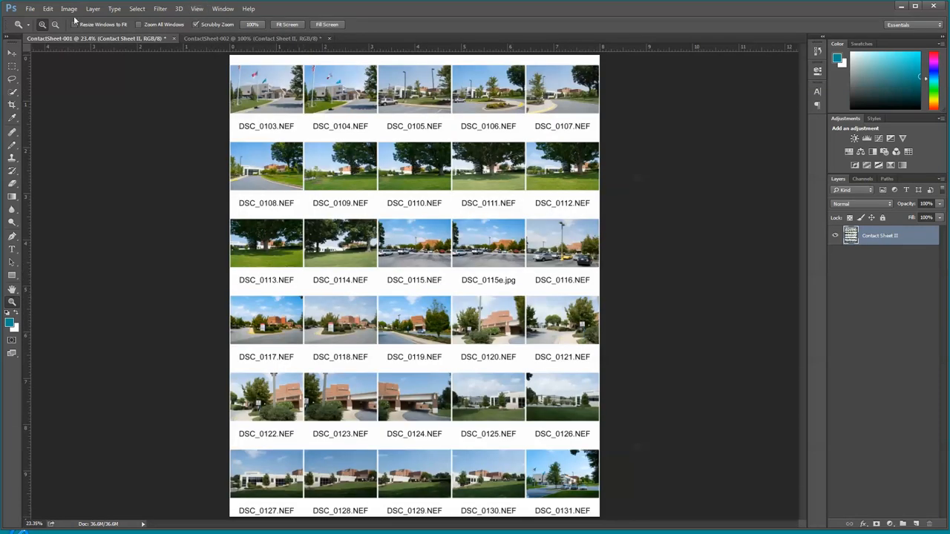
pyautogui.moveTo(210, 414)
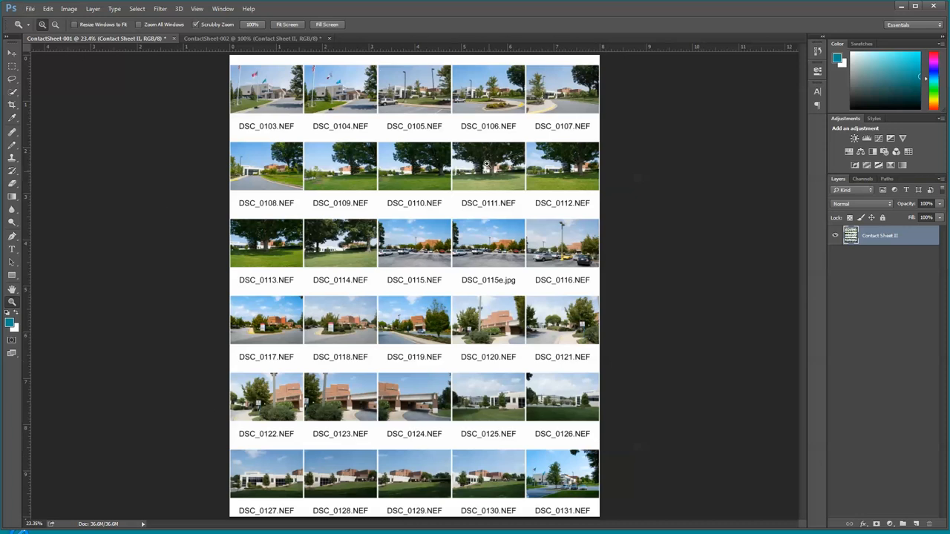
pyautogui.click(29, 8)
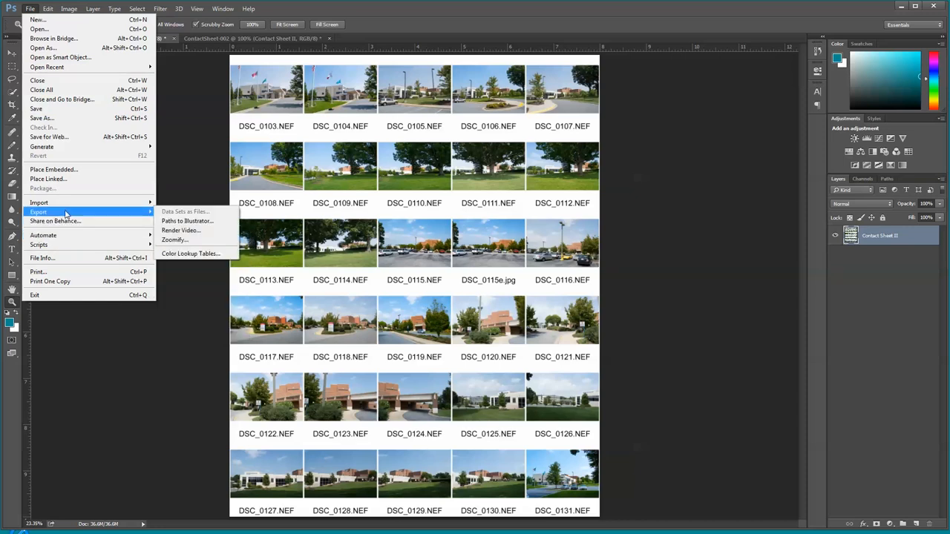
pyautogui.moveTo(48, 137)
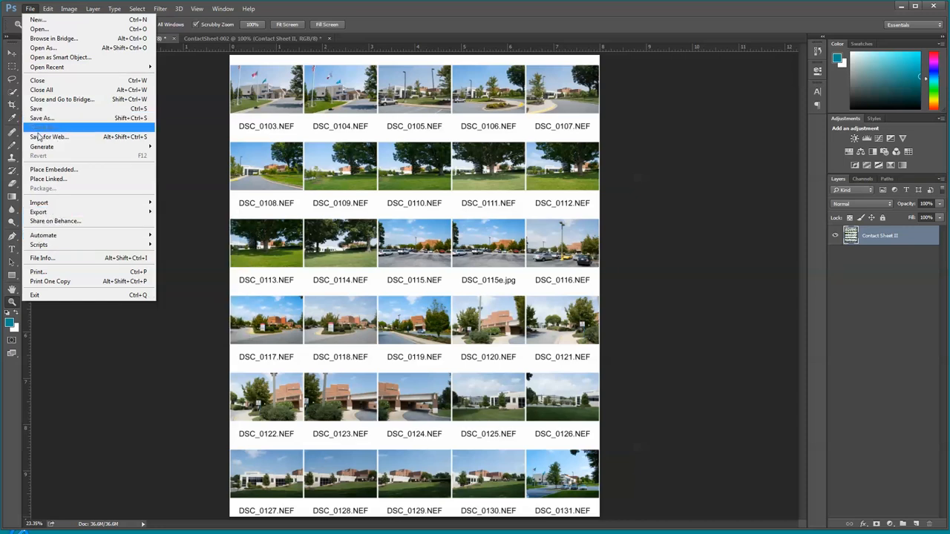
pyautogui.click(49, 137)
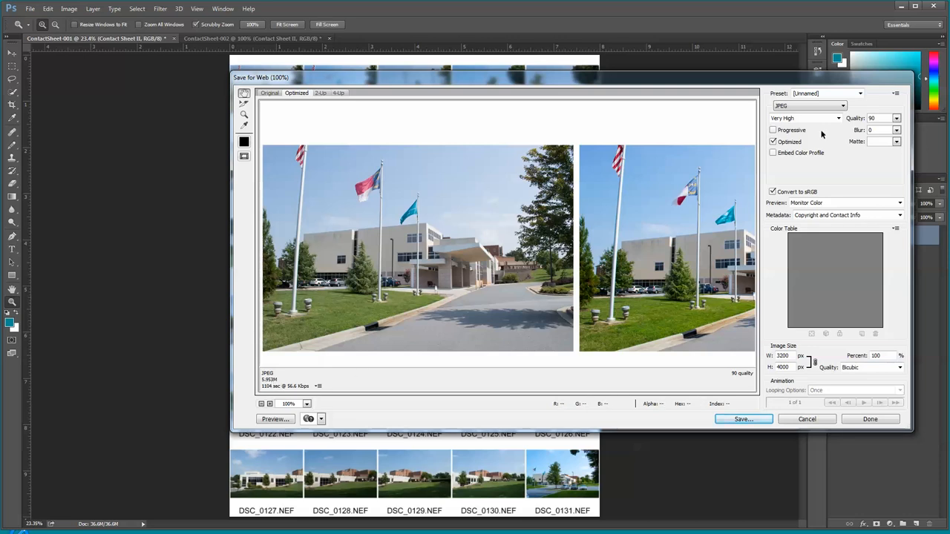
# - Set JPEG quality to 80 and save as ContactSheet-001 on the Desktop
pyautogui.click(838, 118)
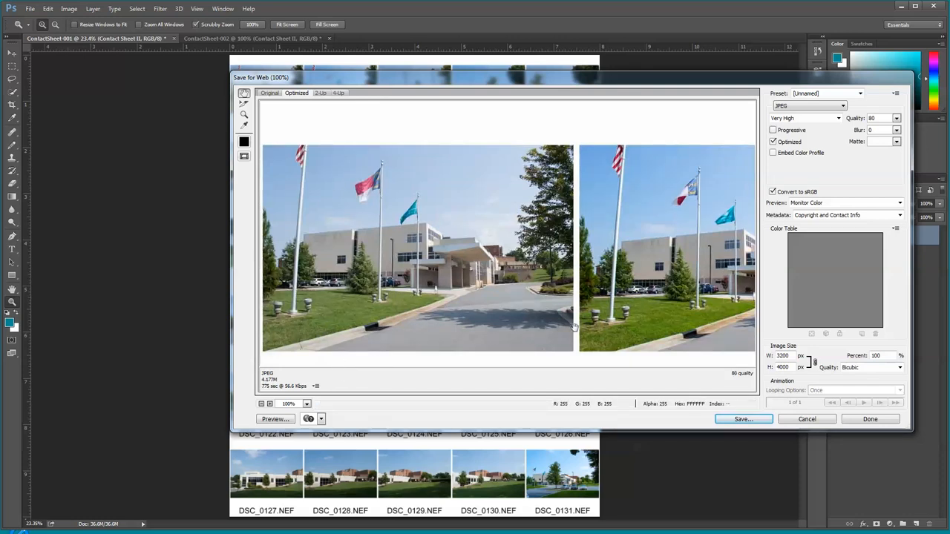
pyautogui.moveTo(268, 383)
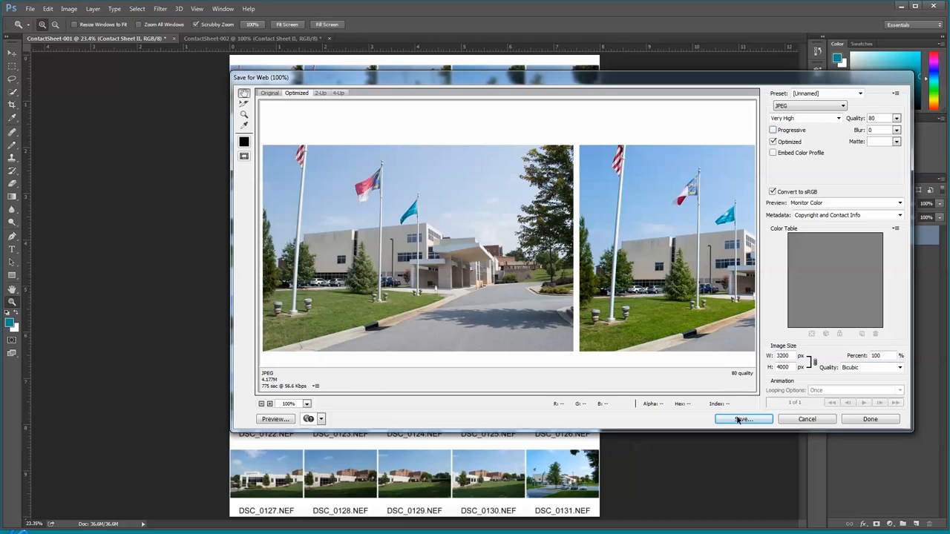
pyautogui.click(742, 420)
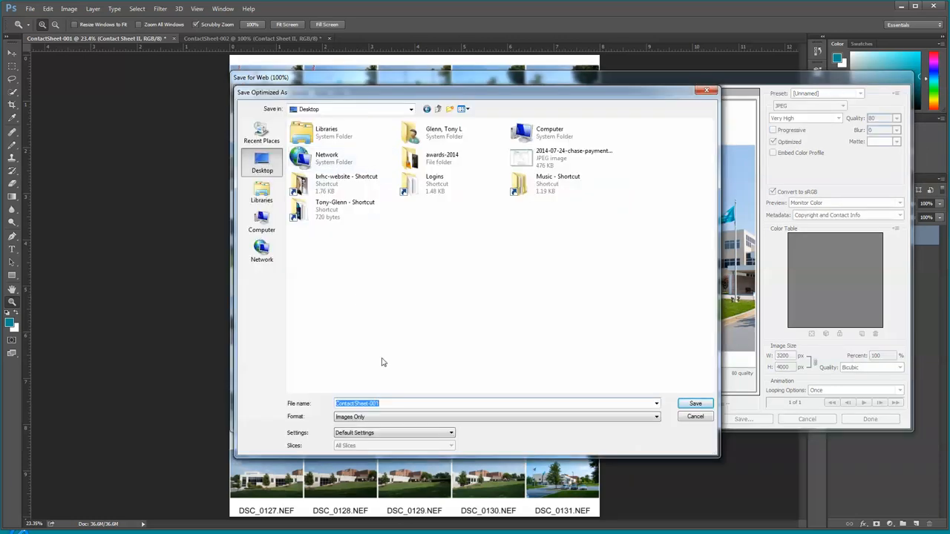
pyautogui.moveTo(408, 391)
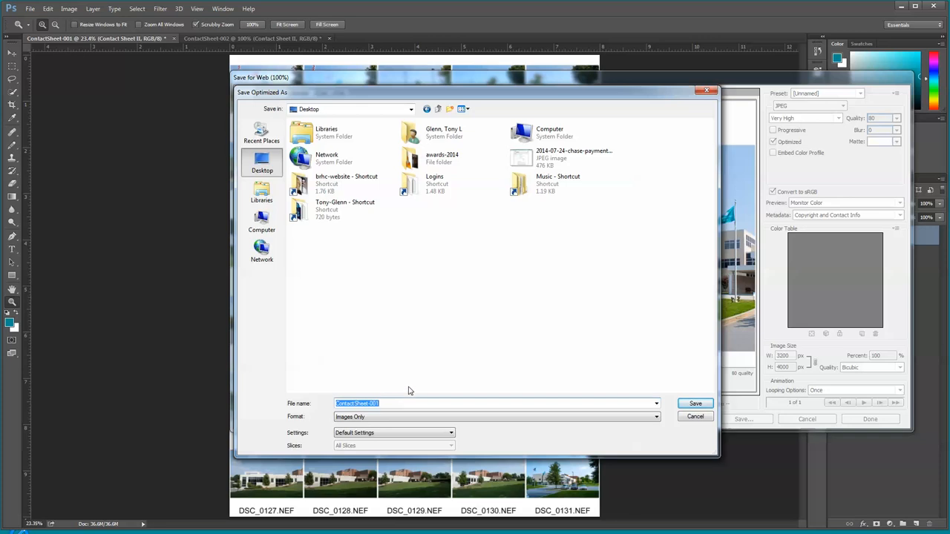
pyautogui.moveTo(710, 414)
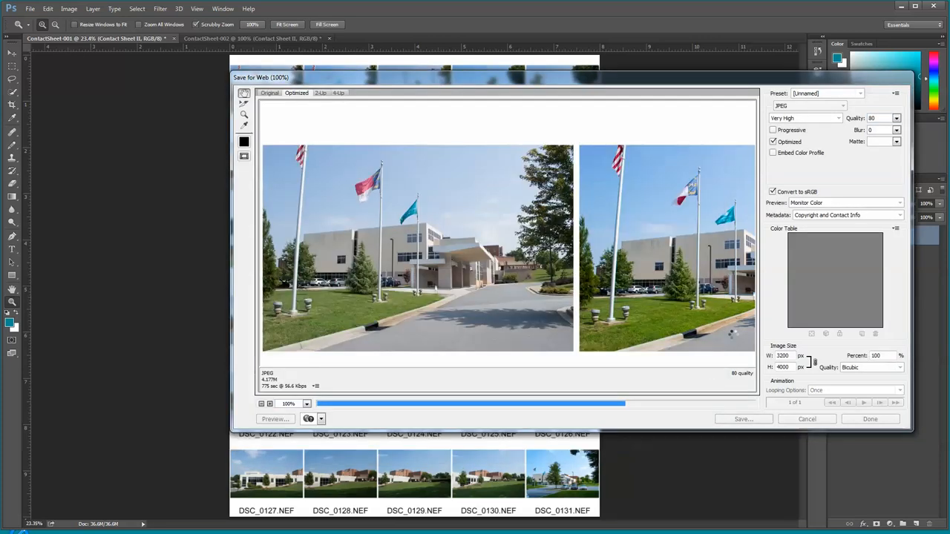
pyautogui.click(807, 418)
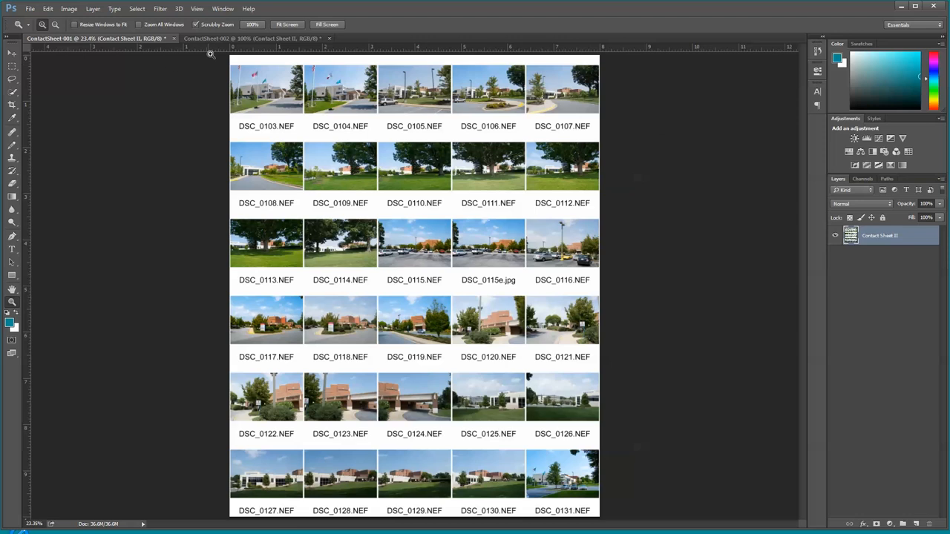
# - Export ContactSheet-002 via Save for Web as a quality-80 JPEG on the Desktop
pyautogui.click(30, 8)
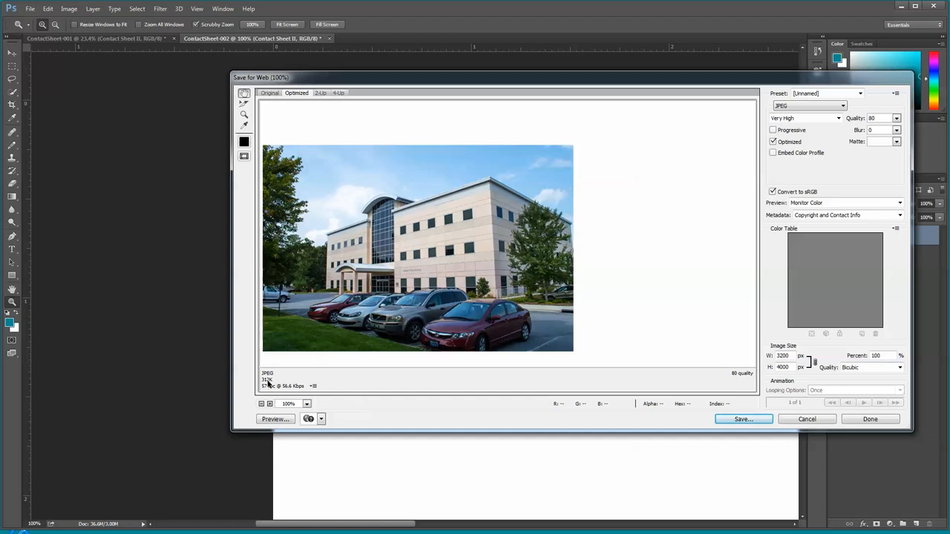
pyautogui.moveTo(872, 111)
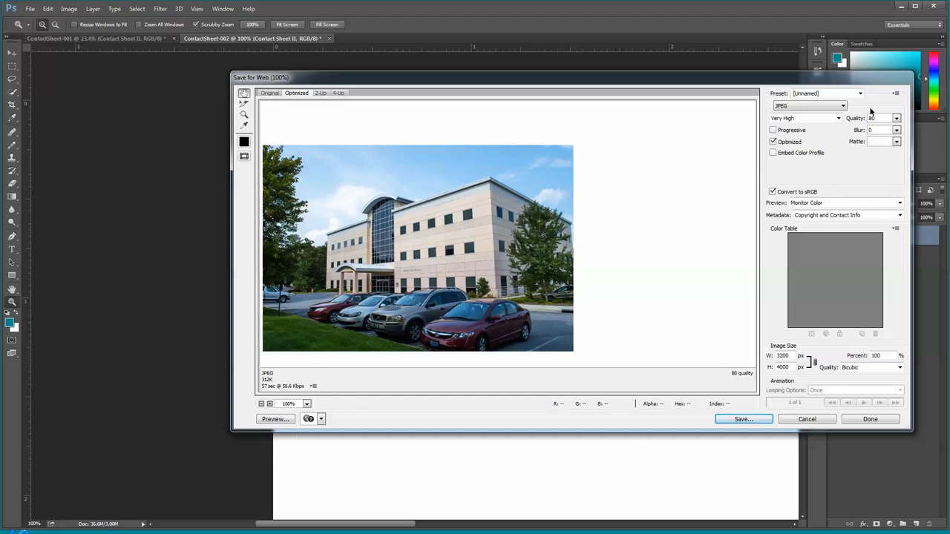
pyautogui.click(742, 419)
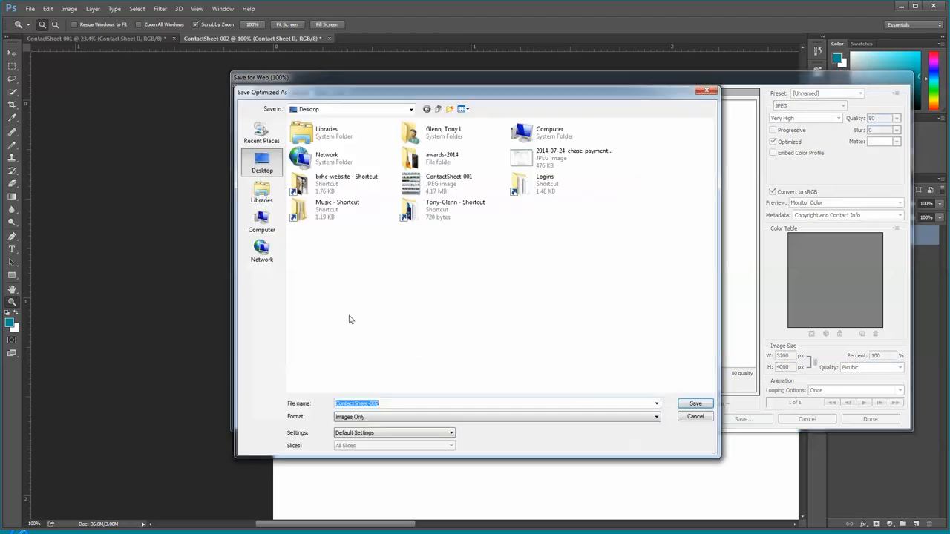
pyautogui.click(545, 183)
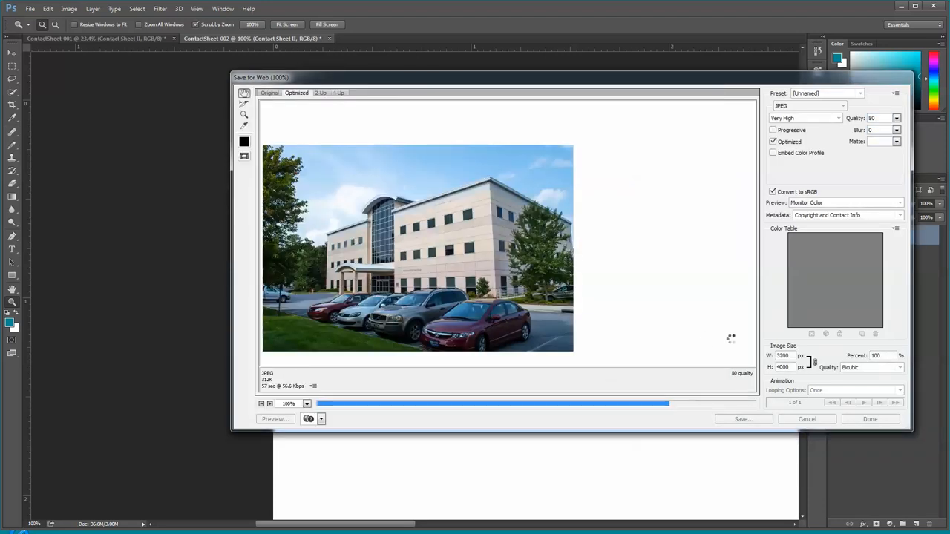
pyautogui.click(807, 419)
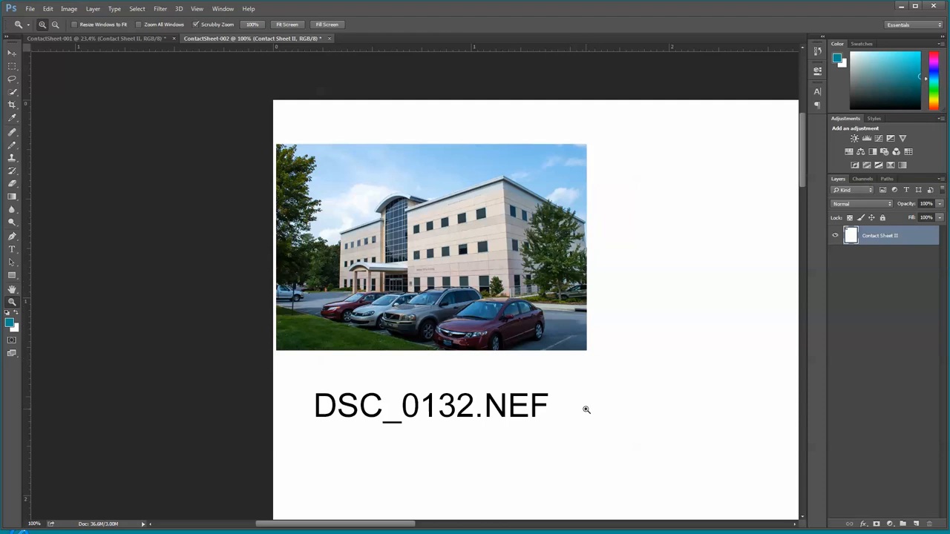
pyautogui.moveTo(458, 354)
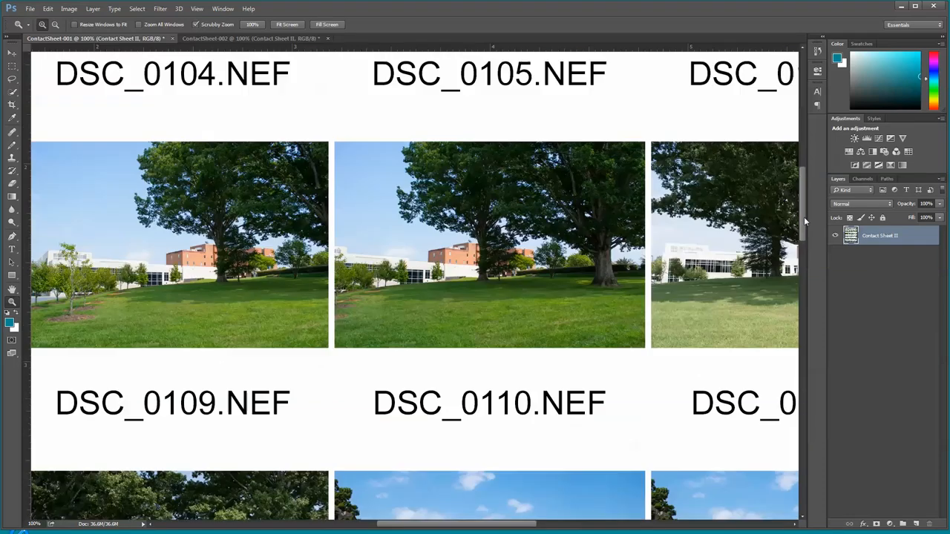
# - Scroll down ContactSheet-001 at 100% through the captioned thumbnails to DSC_0128–0129
pyautogui.scroll(-3)
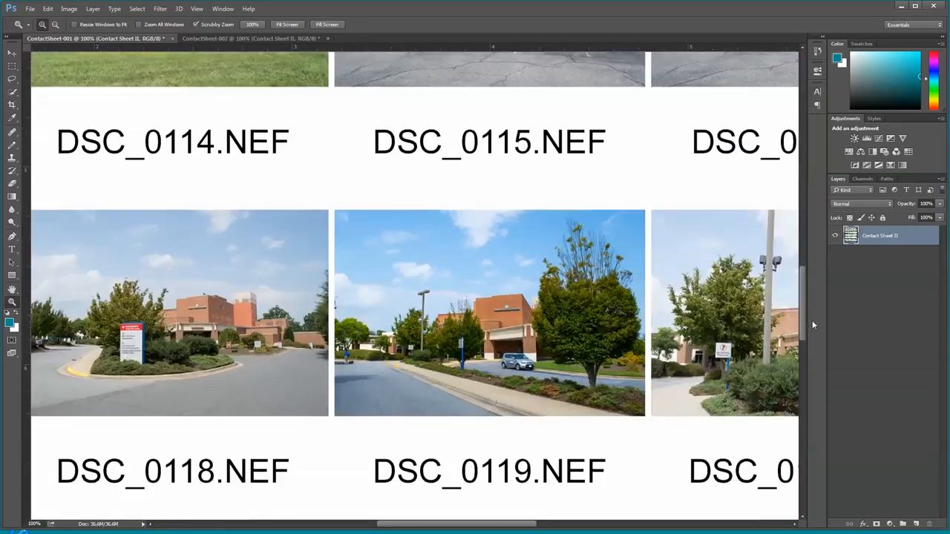
pyautogui.scroll(-3)
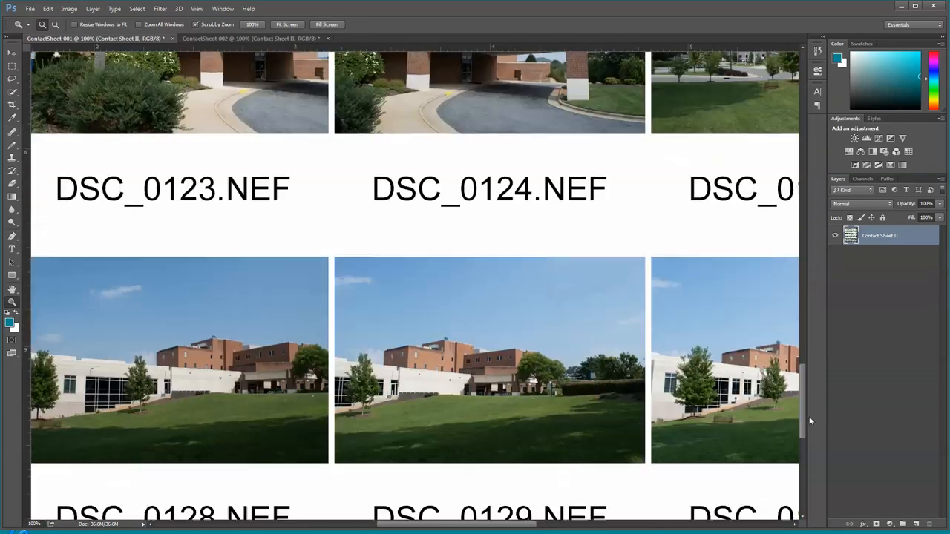
pyautogui.scroll(-3)
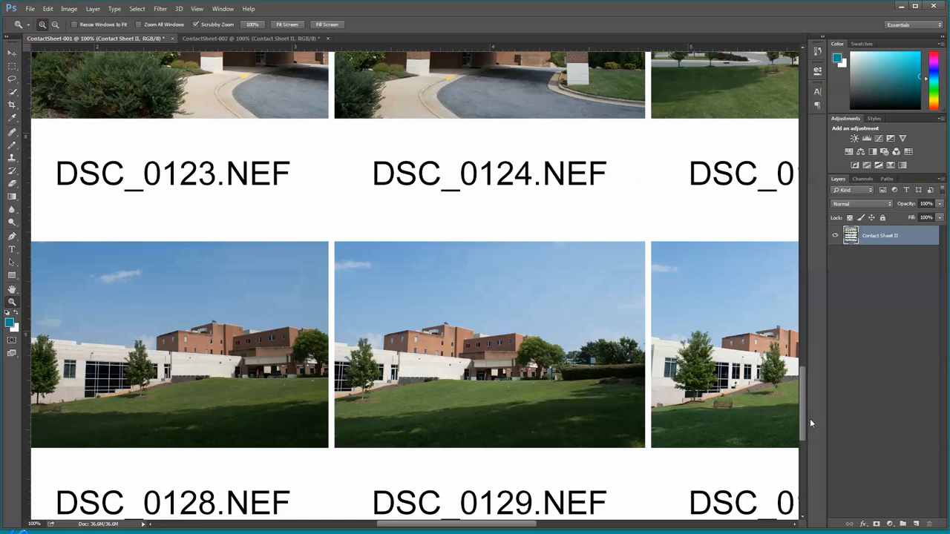
pyautogui.moveTo(585, 265)
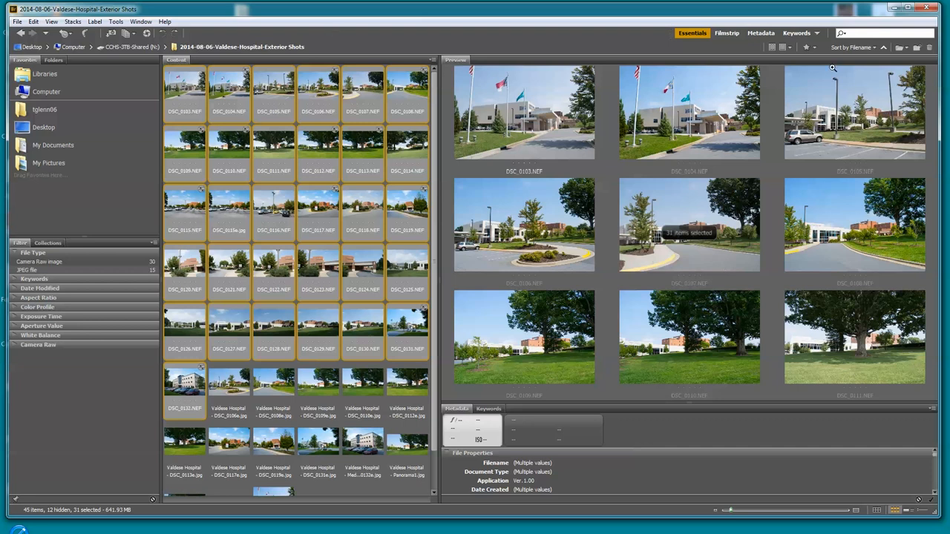
pyautogui.moveTo(835, 97)
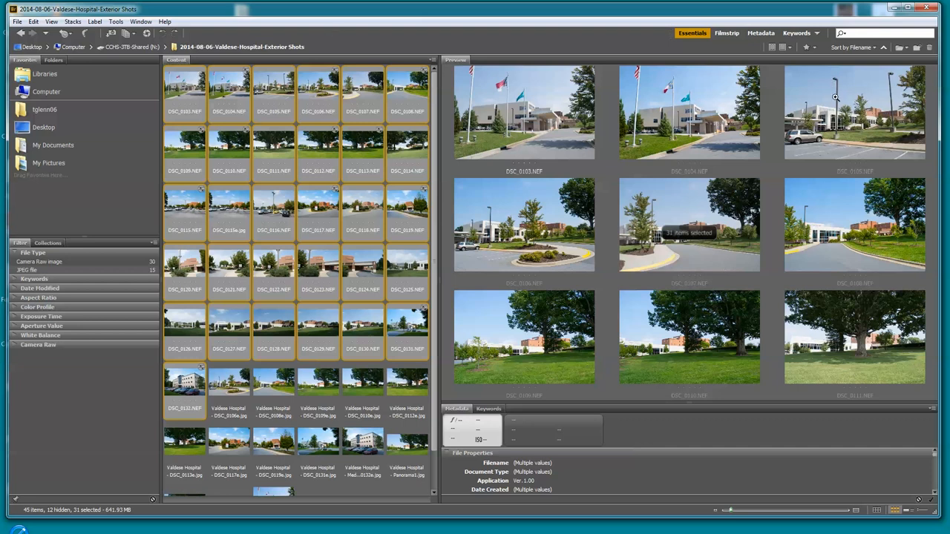